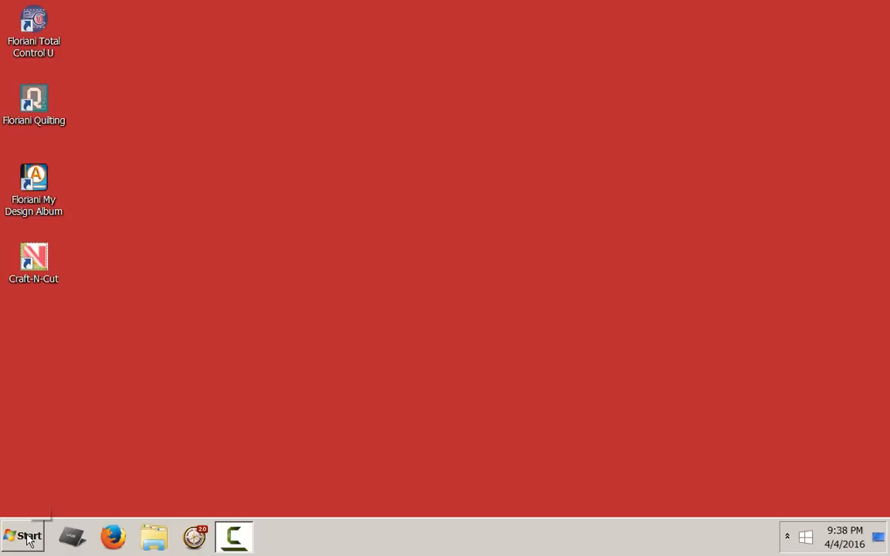
mouse_move(204, 546)
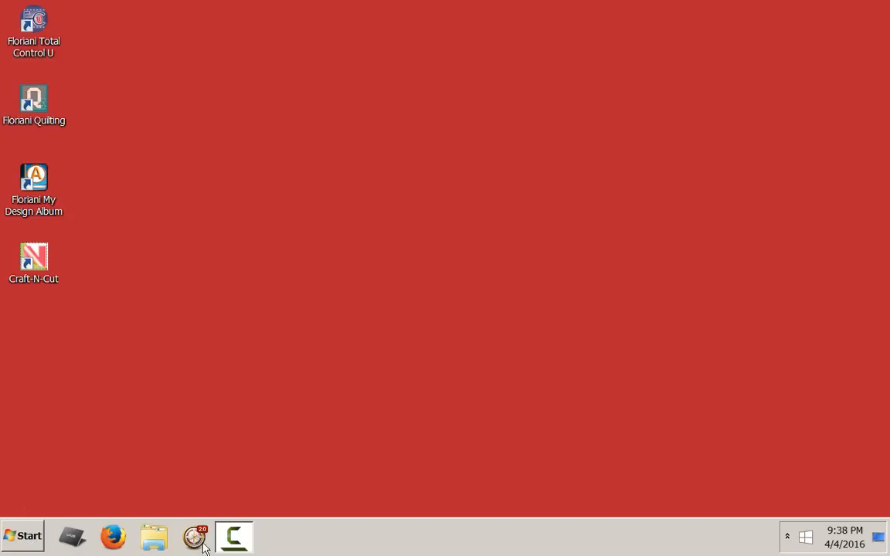
Step: Browse from Start to Computer, Local Disk (C:), and open the Floriani folder
click(23, 535)
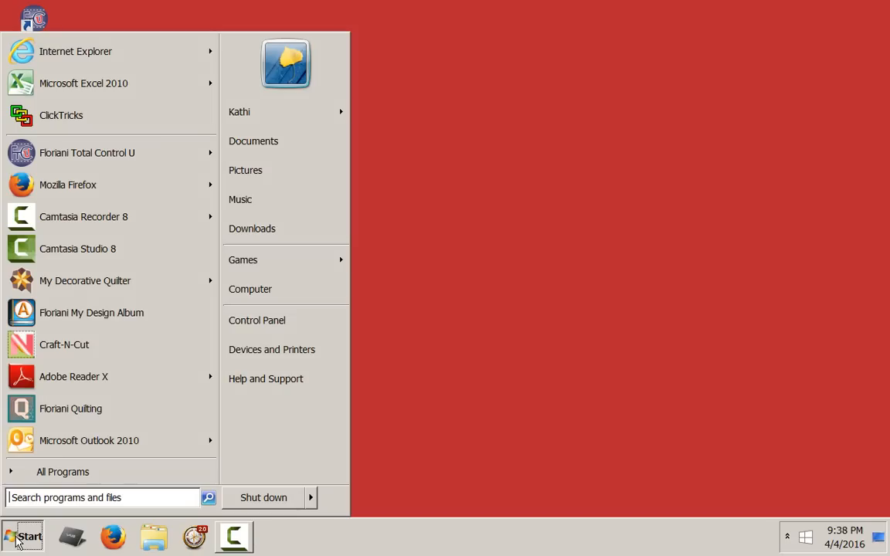
mouse_move(272, 289)
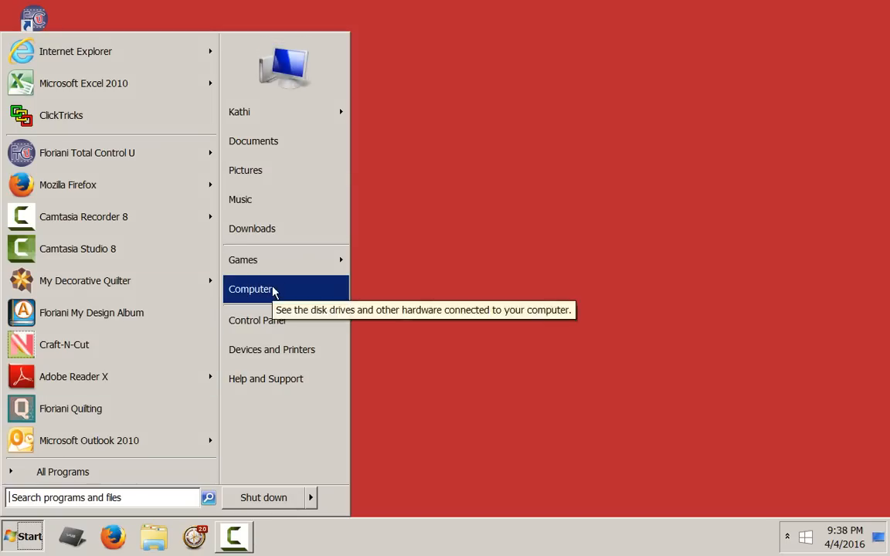
click(250, 288)
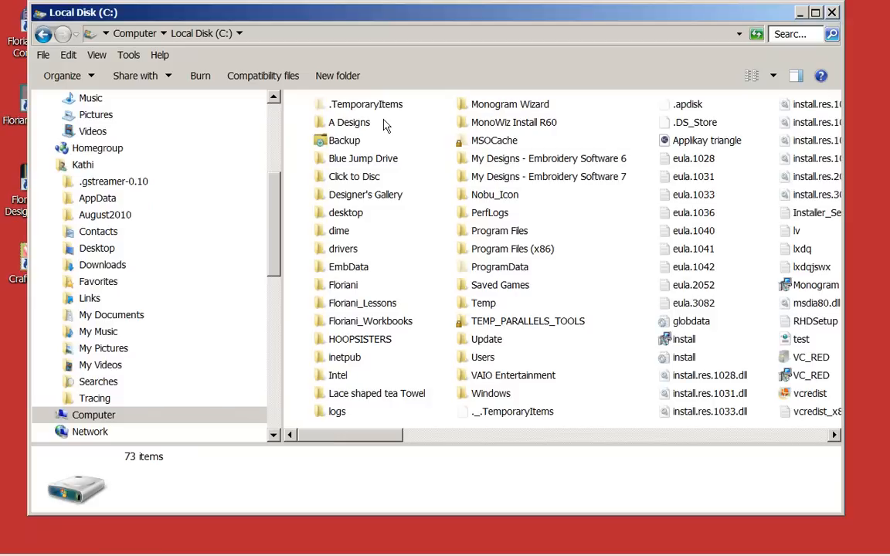
click(342, 284)
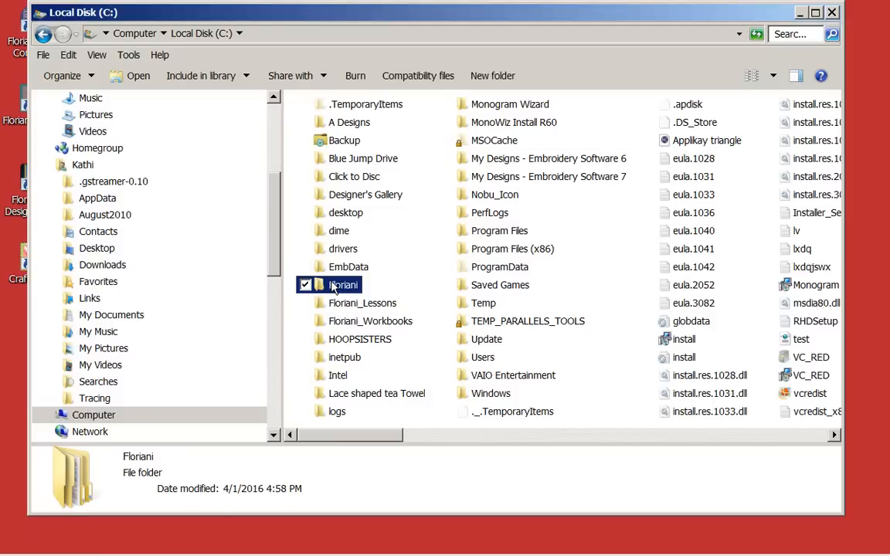
double_click(342, 284)
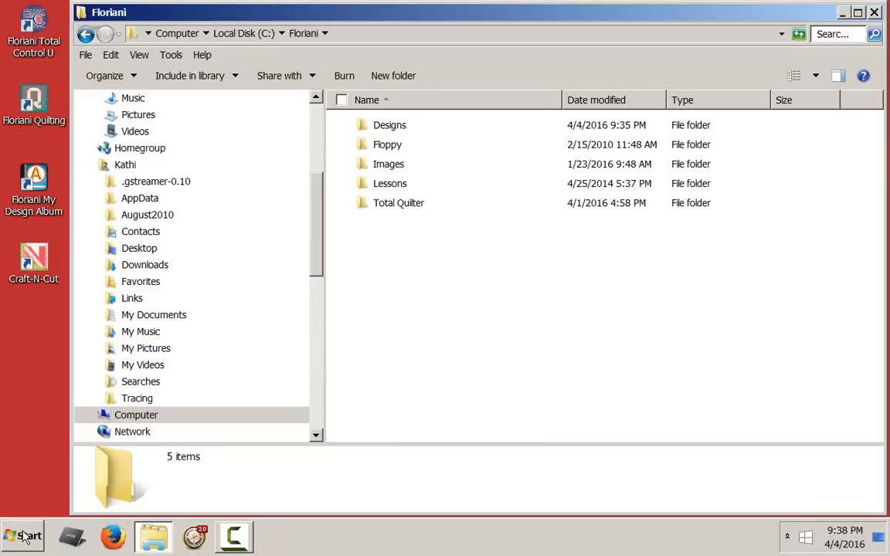
Step: Open a second Computer window on the Desktop, then open Floriani's Designs folder
click(29, 536)
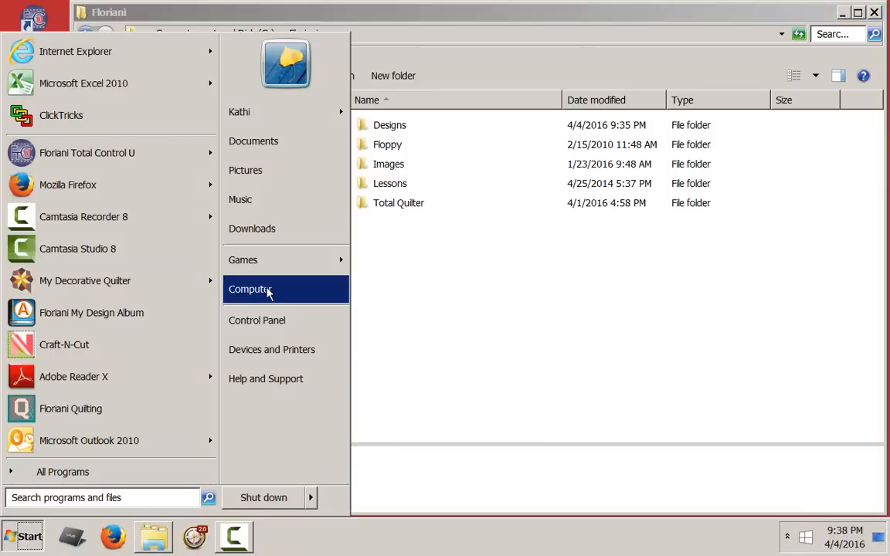
click(250, 289)
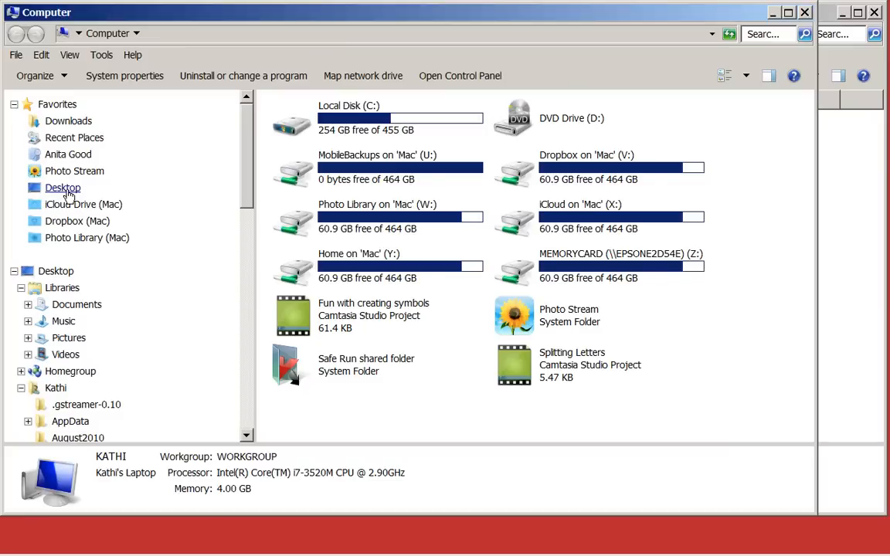
click(56, 270)
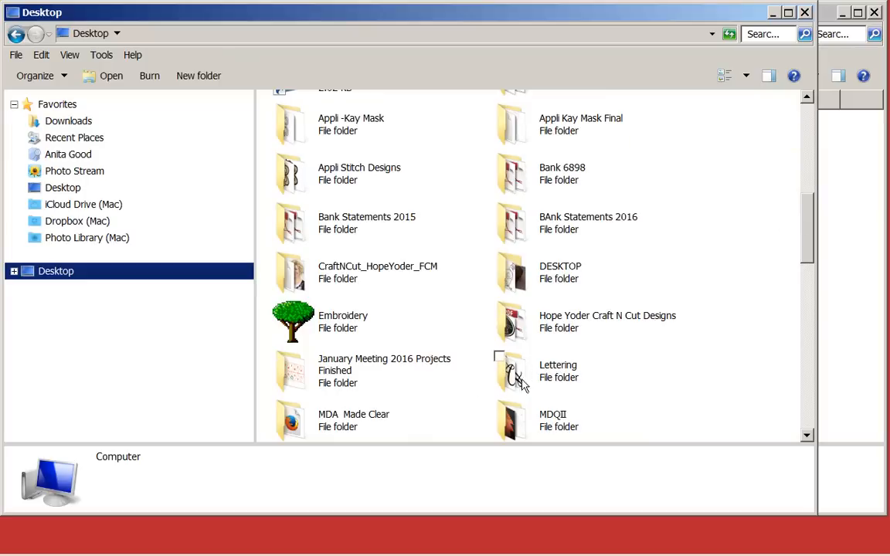
mouse_move(554, 370)
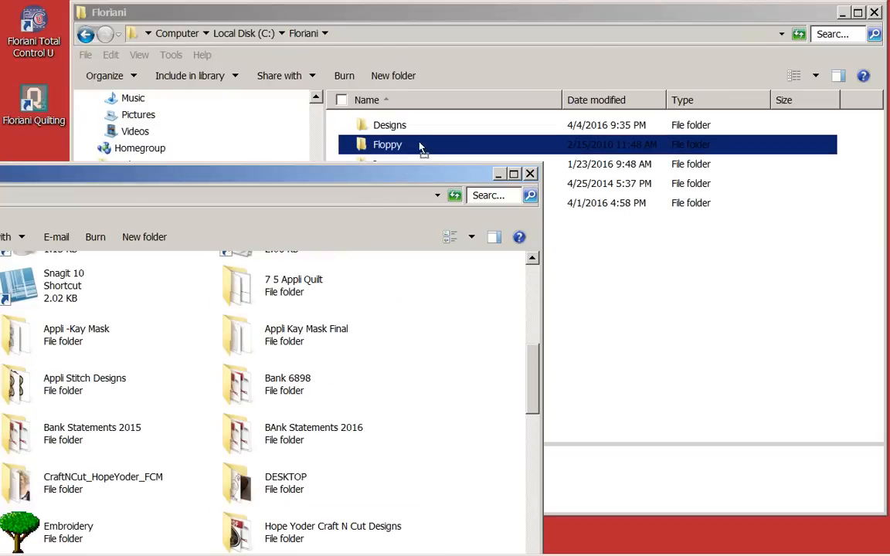
click(389, 125)
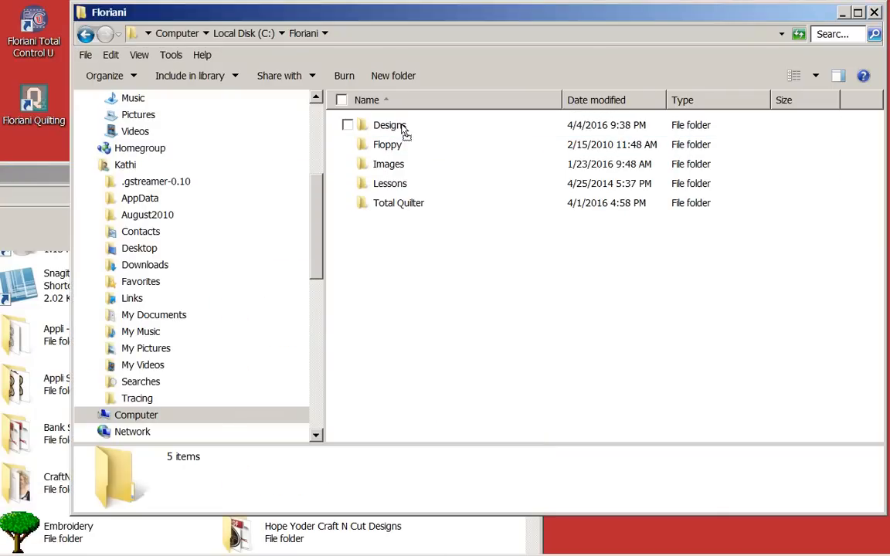
double_click(387, 124)
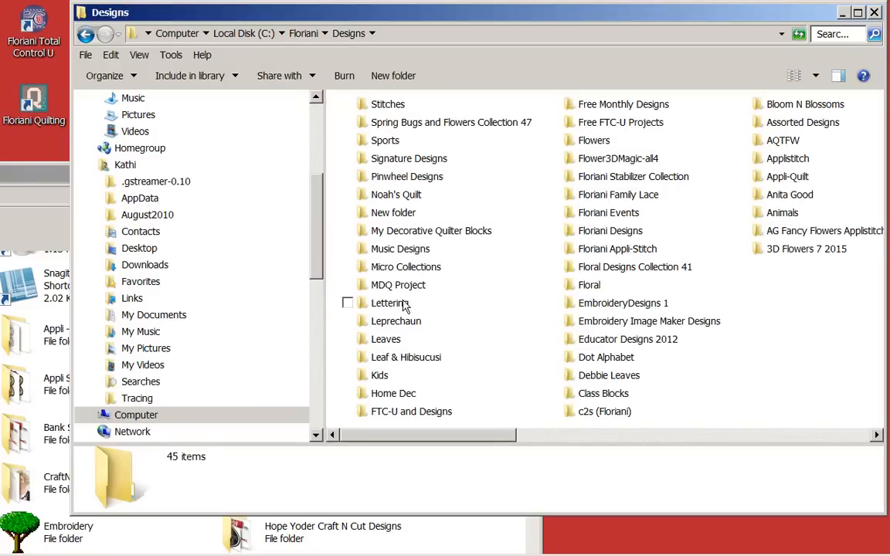
mouse_move(403, 304)
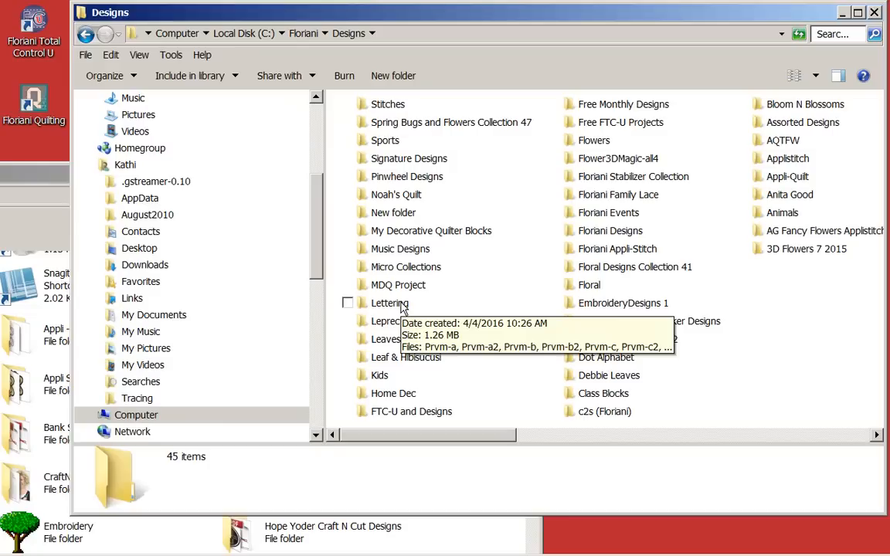
mouse_move(389, 303)
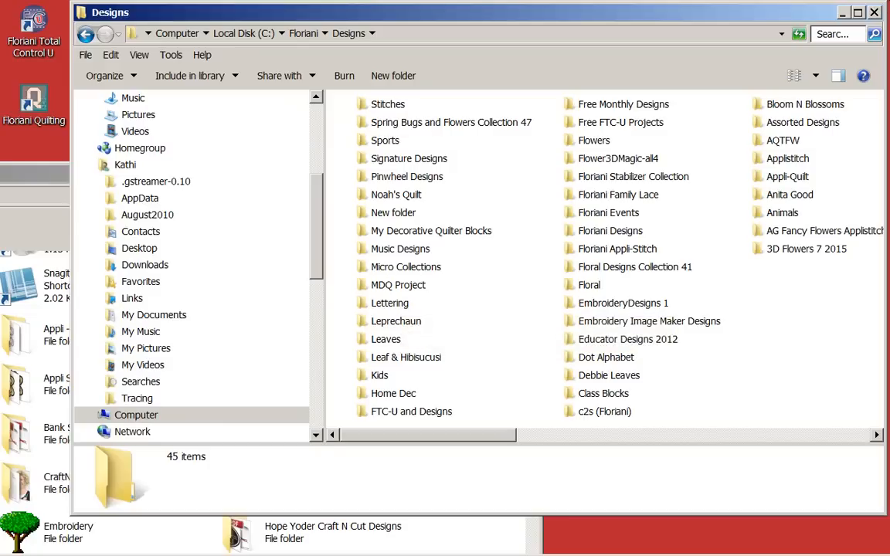
mouse_move(876, 14)
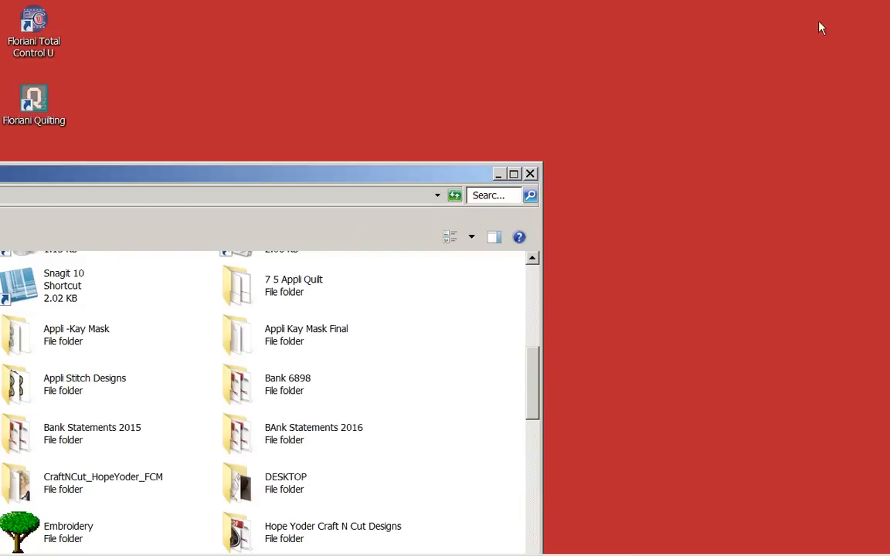
mouse_move(530, 173)
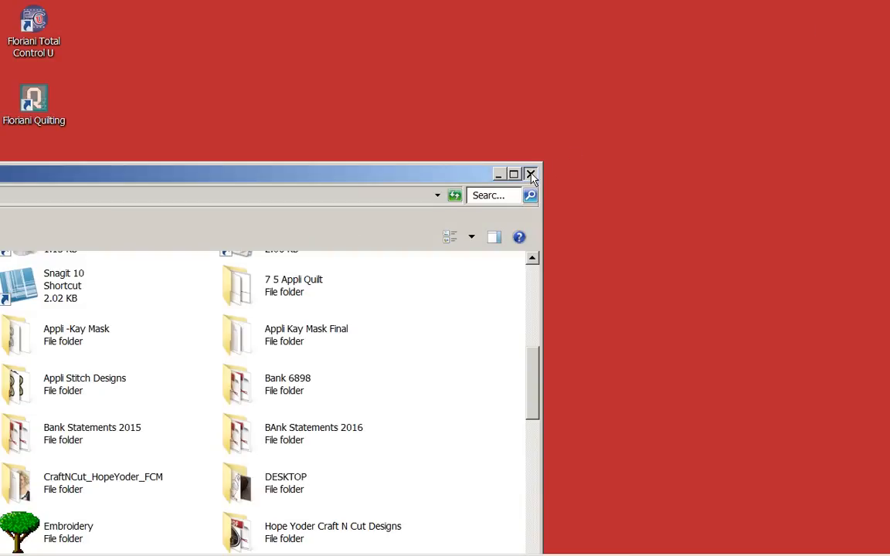
Step: Close the Desktop window, launch Floriani Total Control U and dismiss My Floriani Today
click(531, 174)
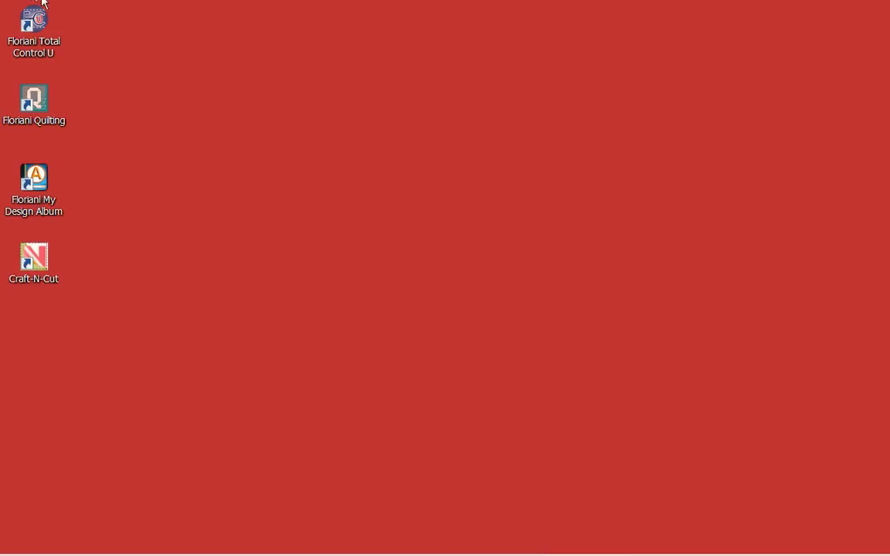
double_click(33, 20)
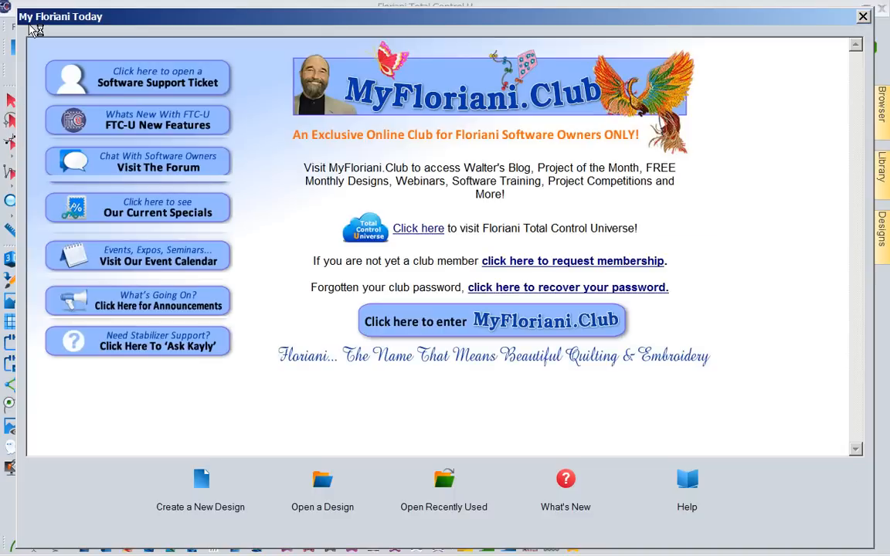
mouse_move(706, 24)
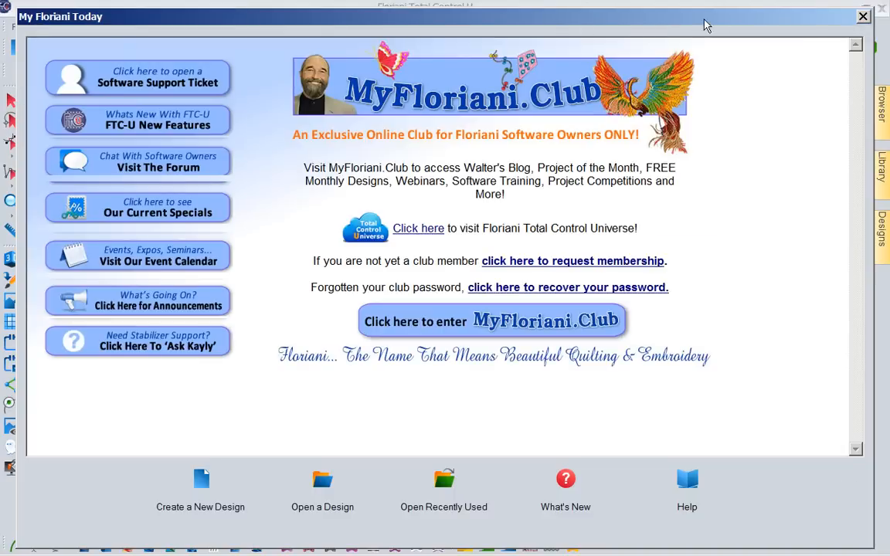
mouse_move(857, 15)
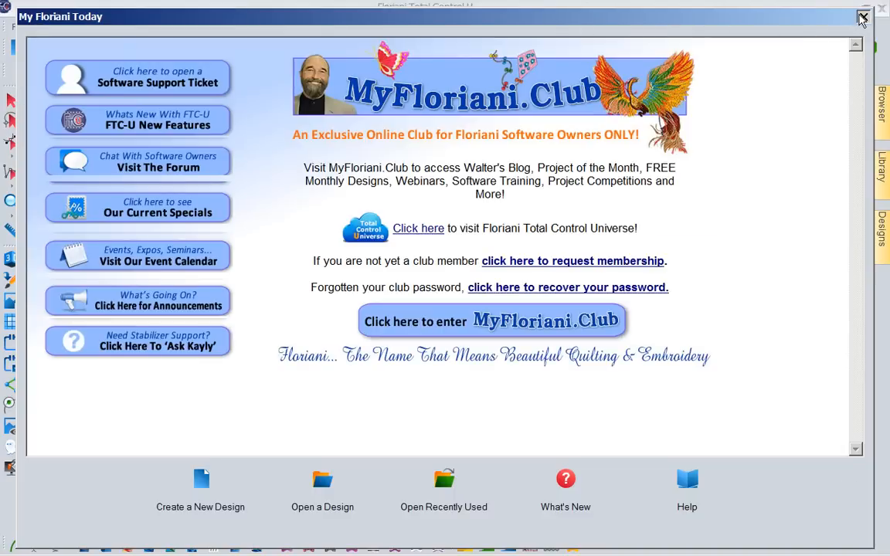
click(862, 15)
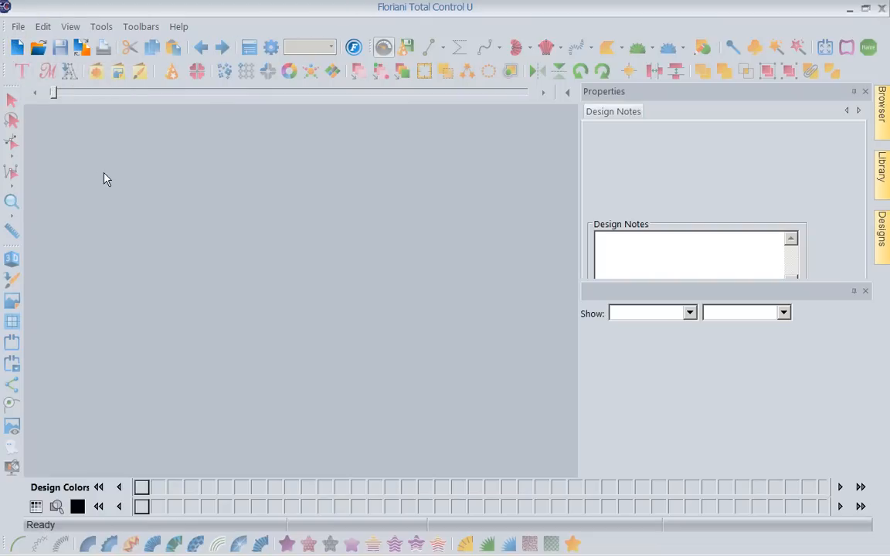
Step: Create blank Design1 and open the Lettering collection from the Library
click(18, 47)
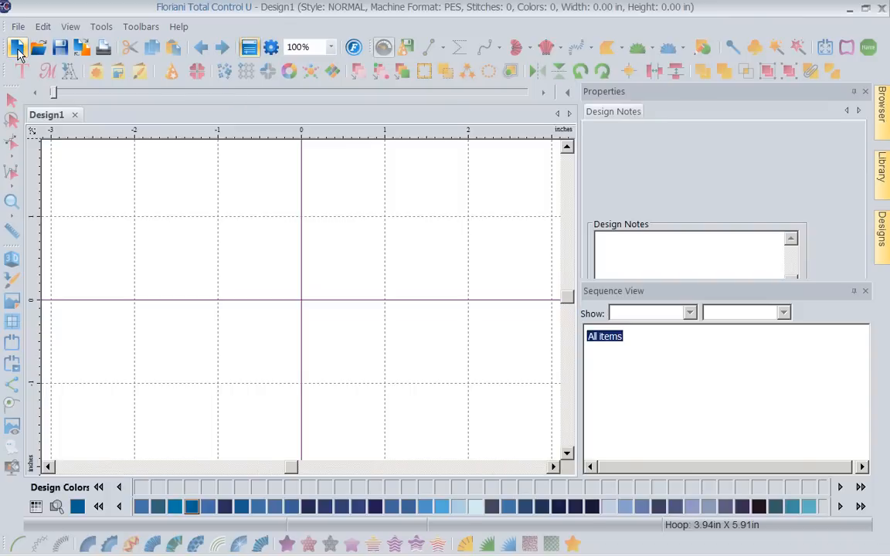
mouse_move(23, 45)
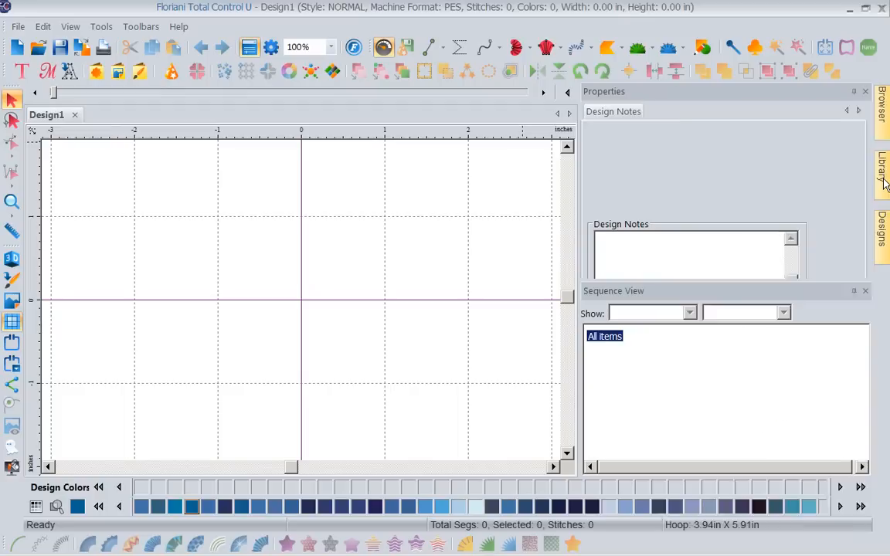
click(878, 170)
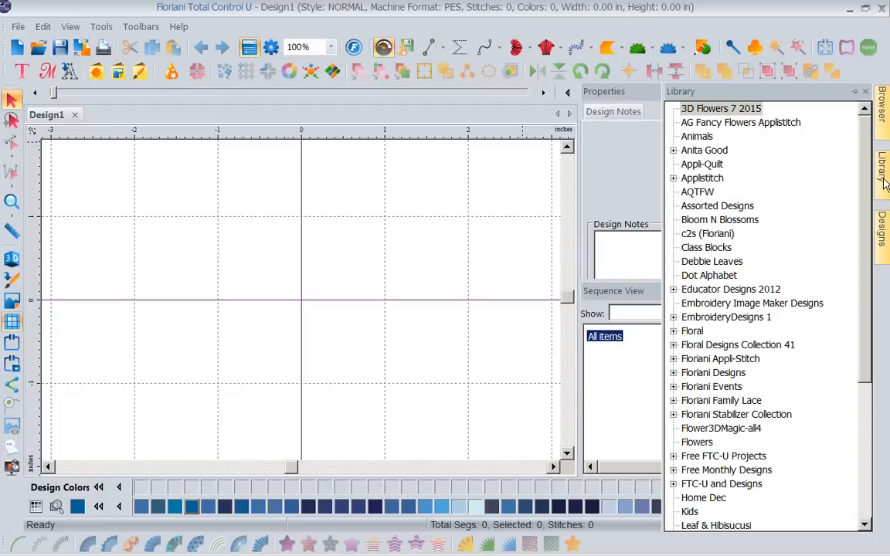
mouse_move(869, 193)
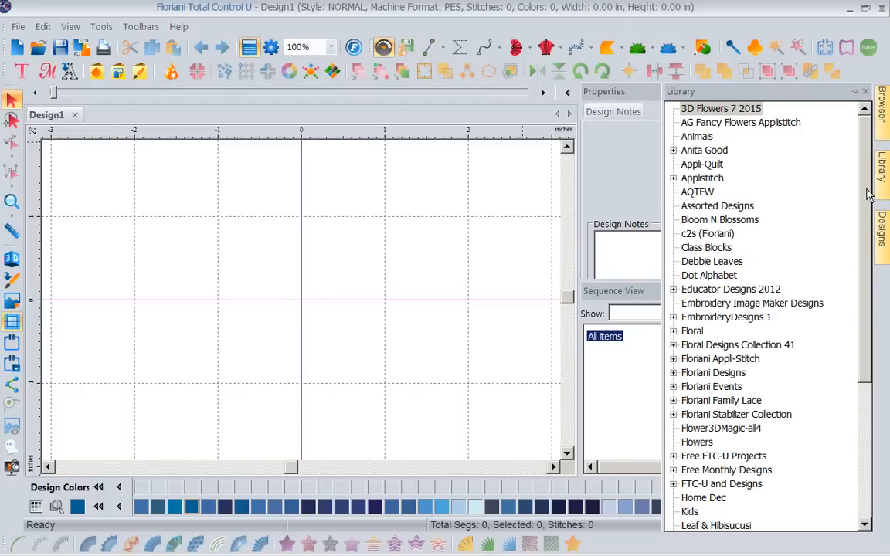
scroll(down, 3)
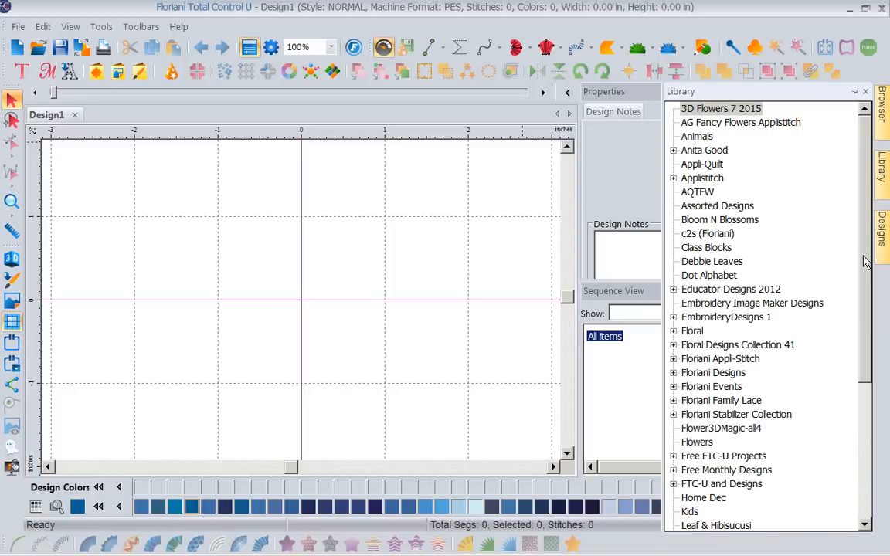
scroll(down, 3)
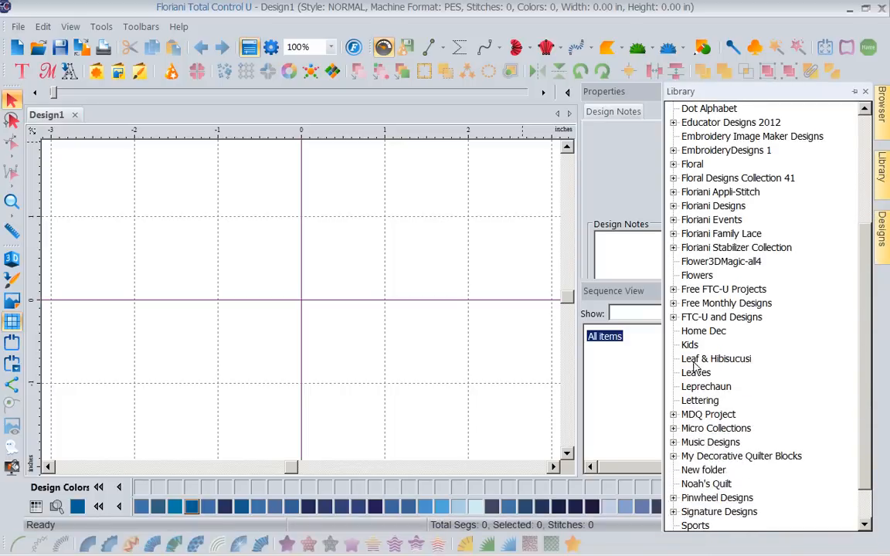
click(699, 400)
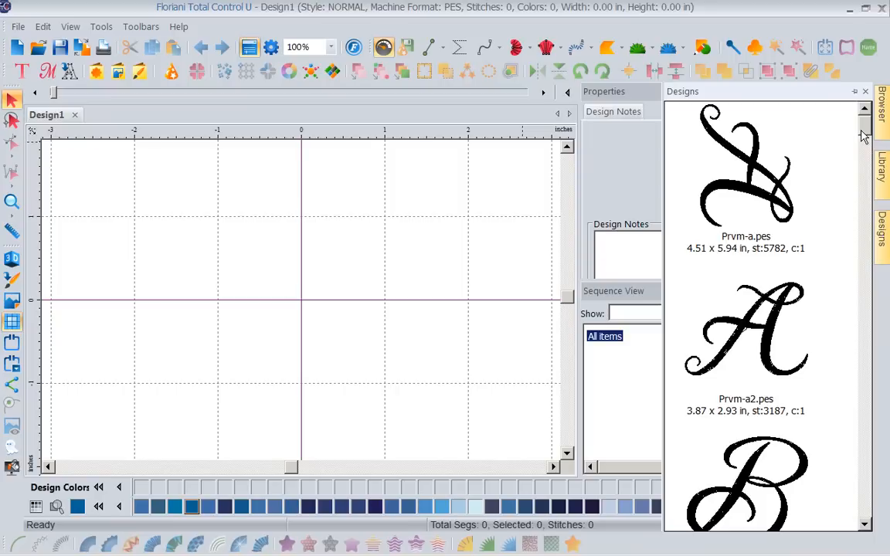
Step: Scroll the Prvm letters and place the script L design Prvm-l2.pes on the canvas
scroll(down, 3)
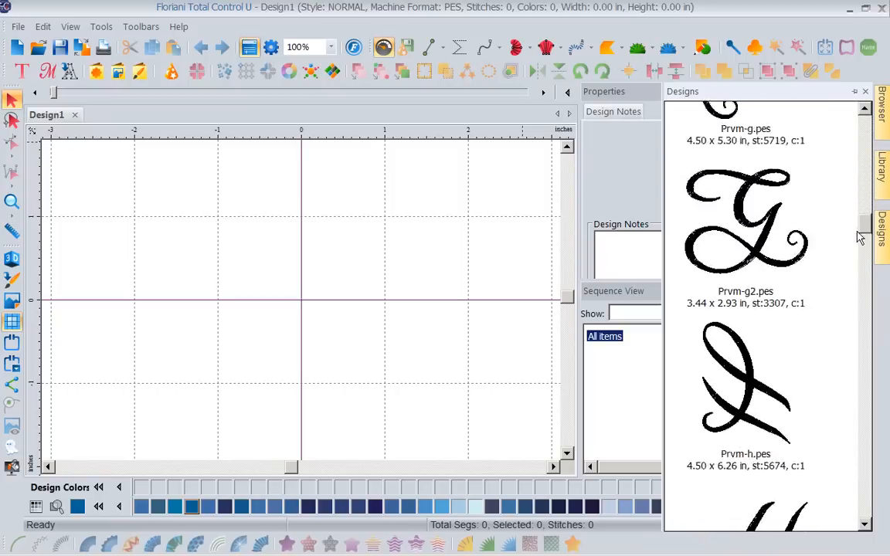
scroll(down, 3)
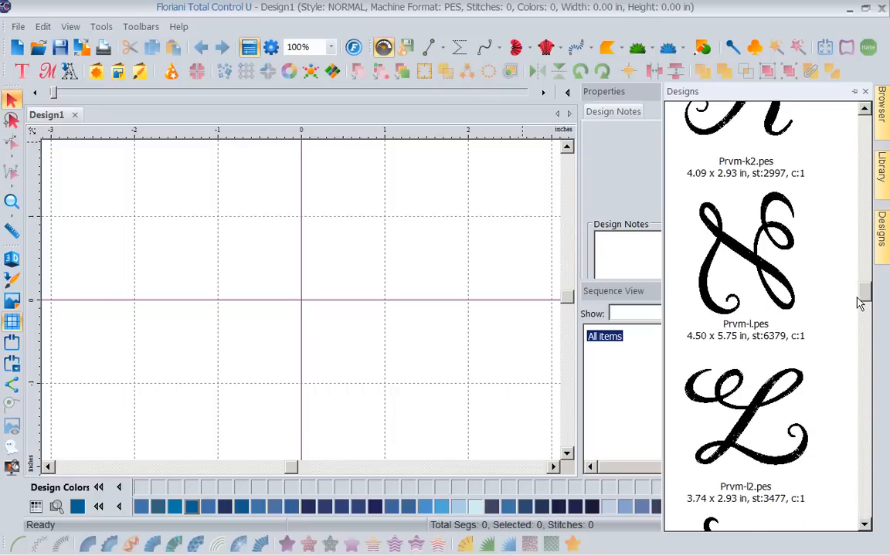
scroll(down, 3)
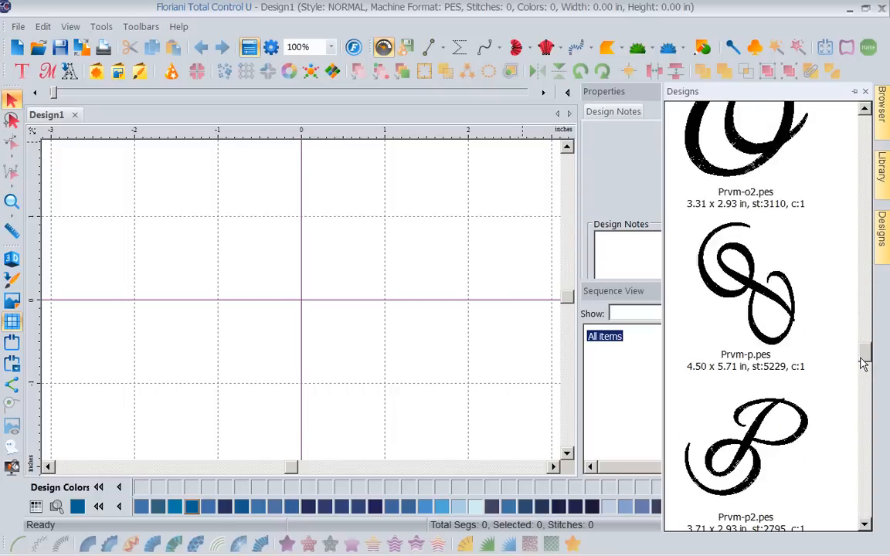
scroll(down, 3)
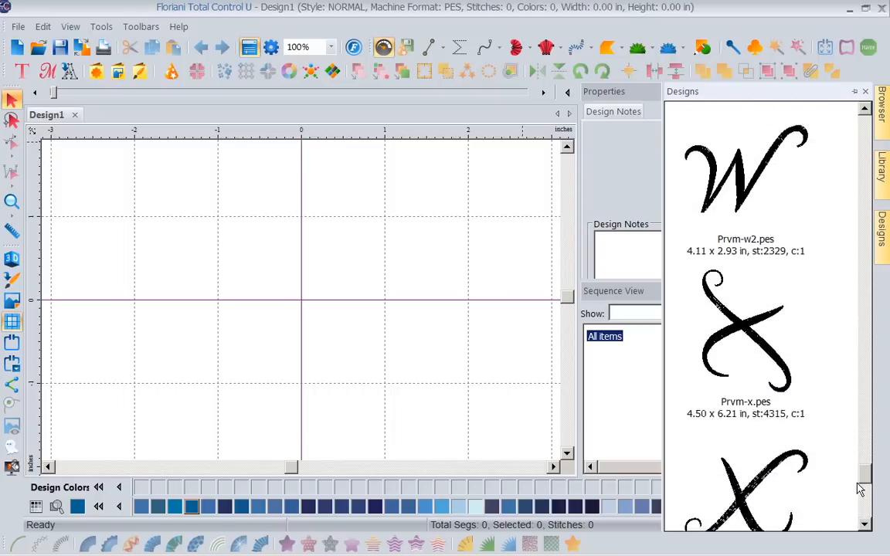
scroll(down, 3)
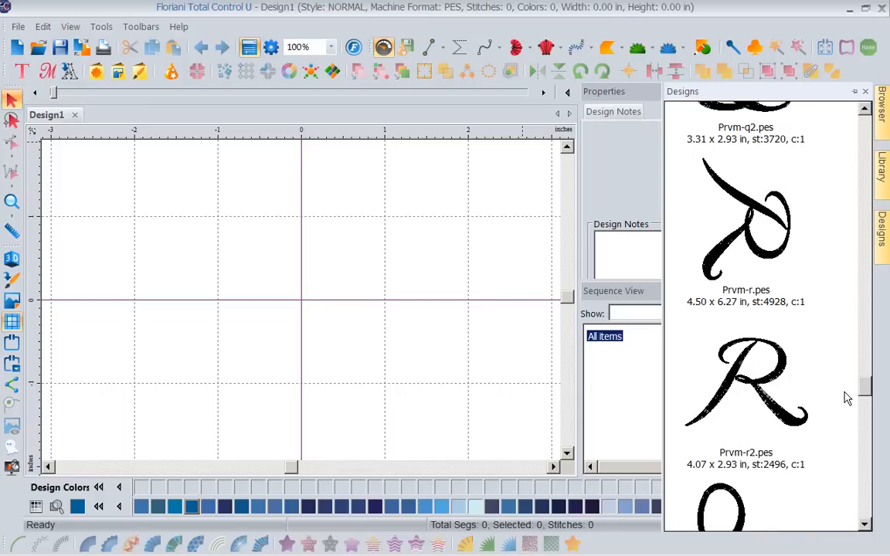
mouse_move(705, 315)
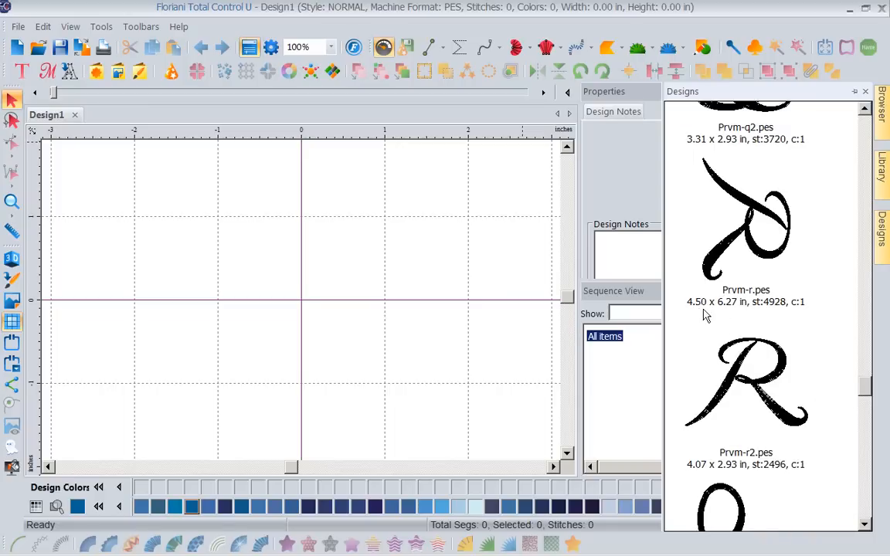
mouse_move(727, 314)
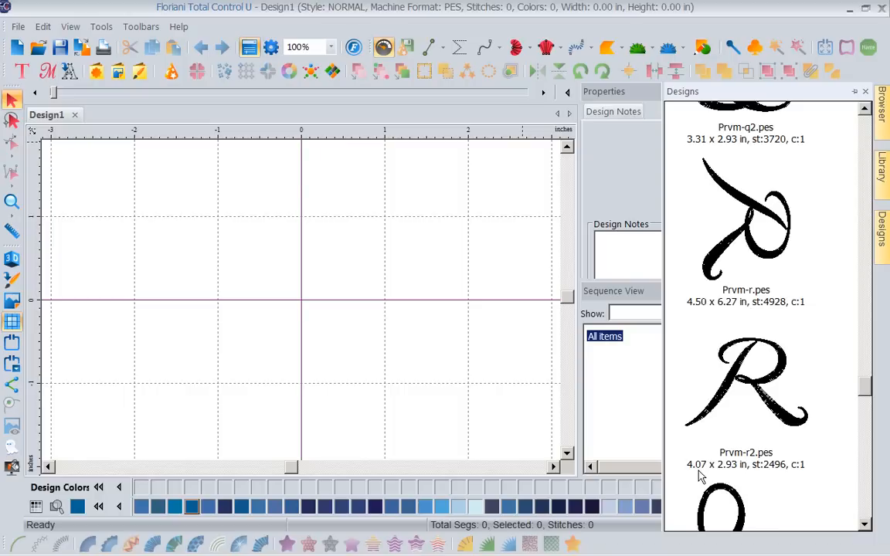
mouse_move(755, 473)
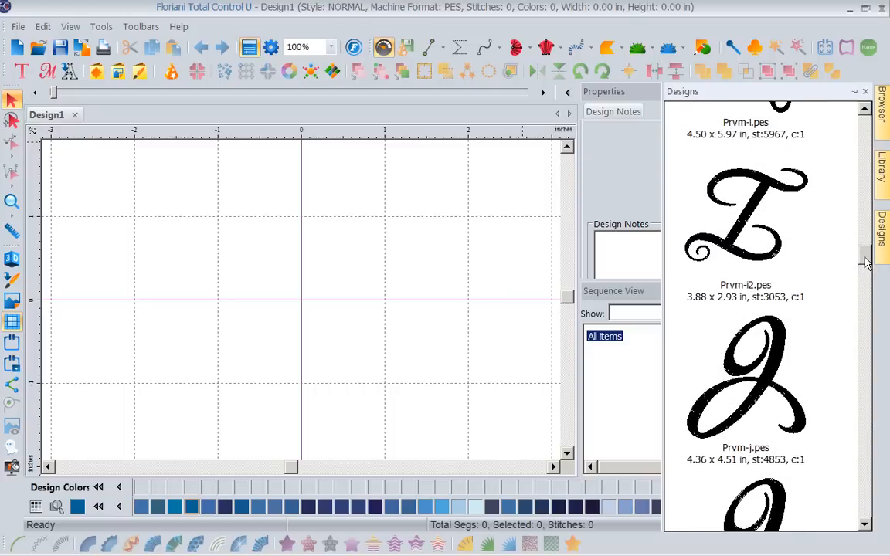
scroll(down, 3)
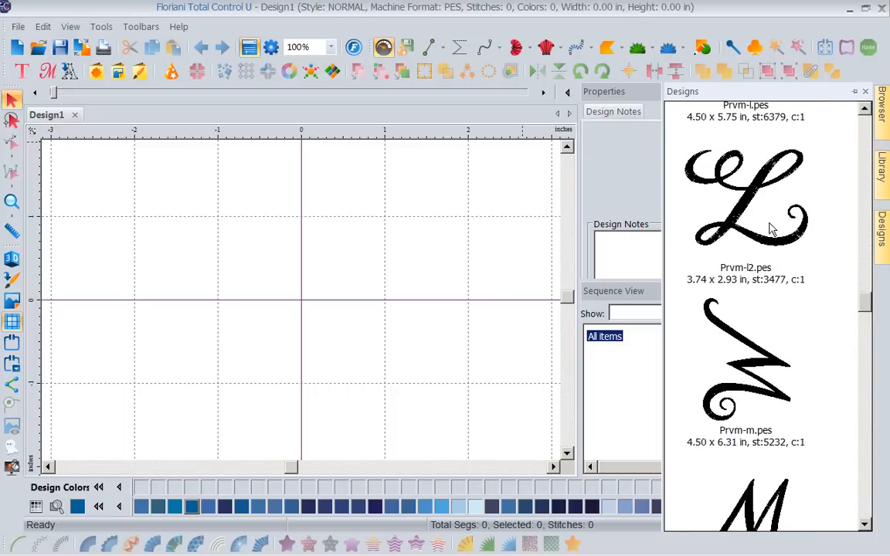
mouse_move(282, 298)
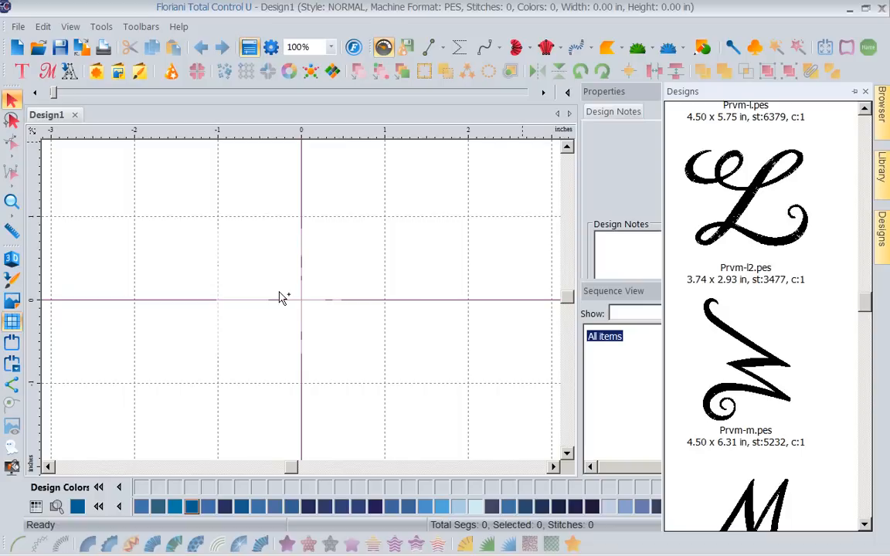
double_click(744, 193)
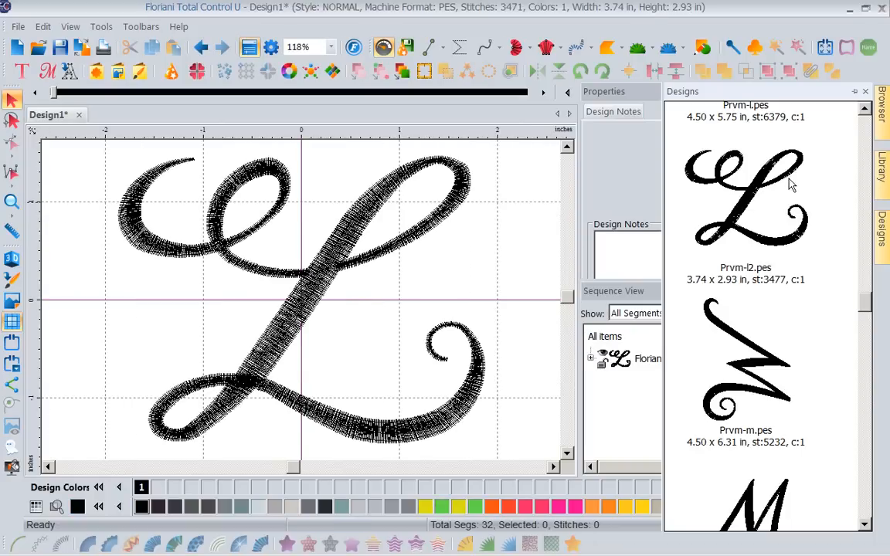
mouse_move(780, 190)
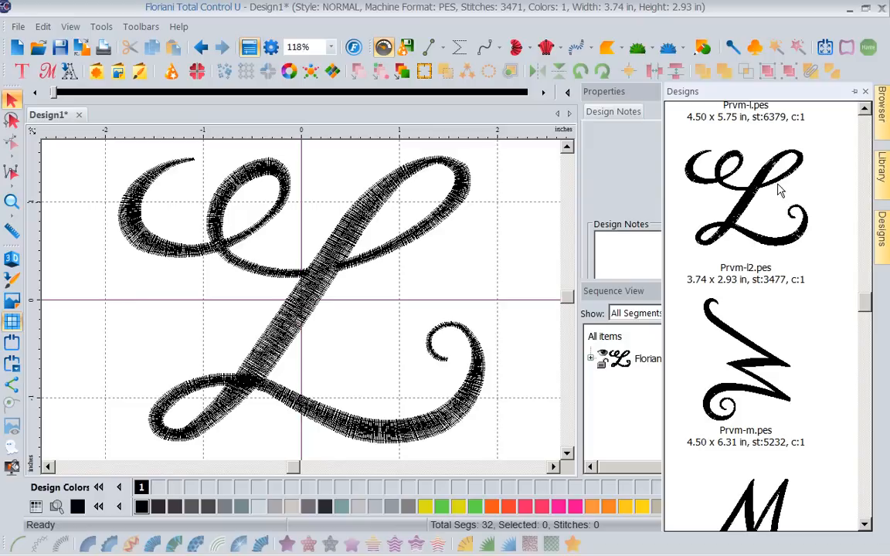
Step: Scroll further through the lettering designs in the Designs panel
scroll(down, 3)
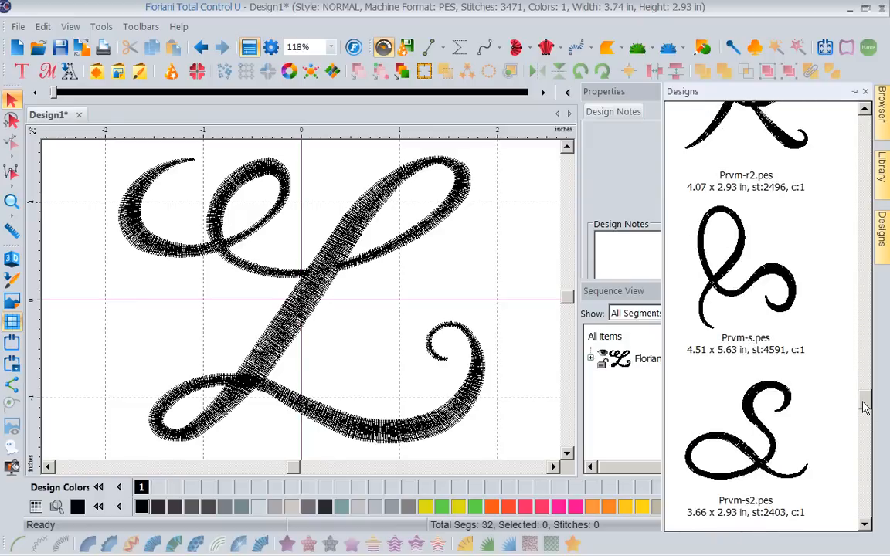
scroll(down, 3)
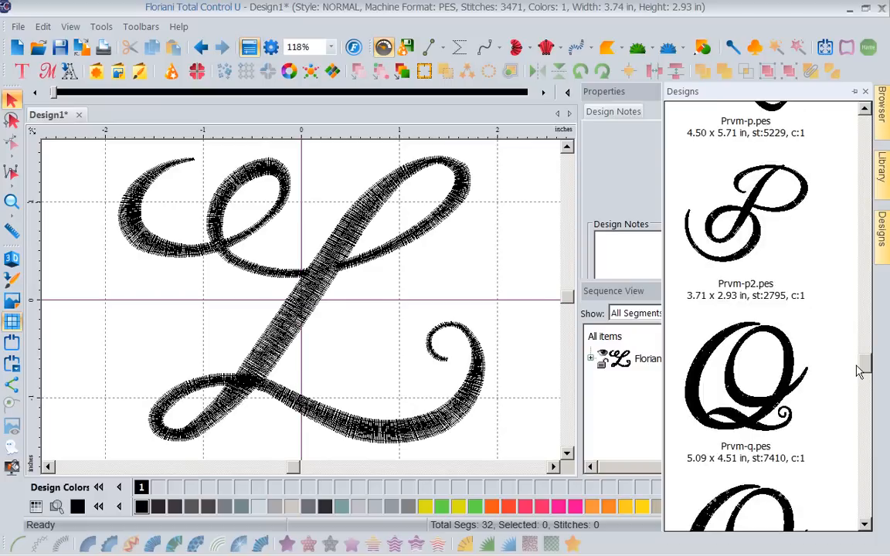
scroll(down, 3)
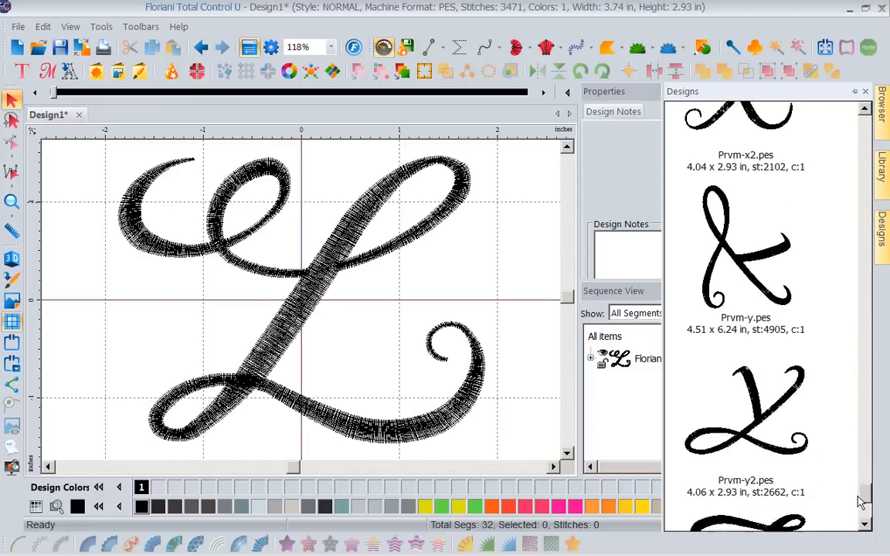
scroll(down, 3)
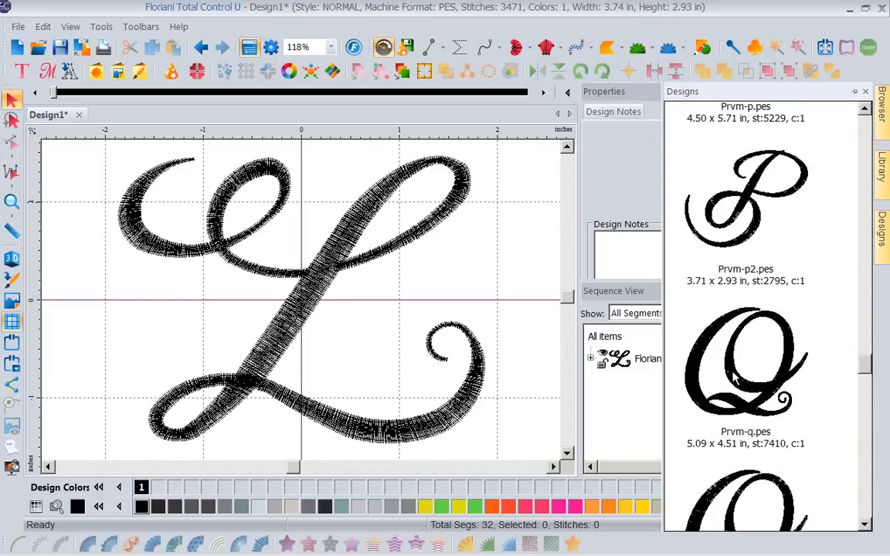
scroll(down, 3)
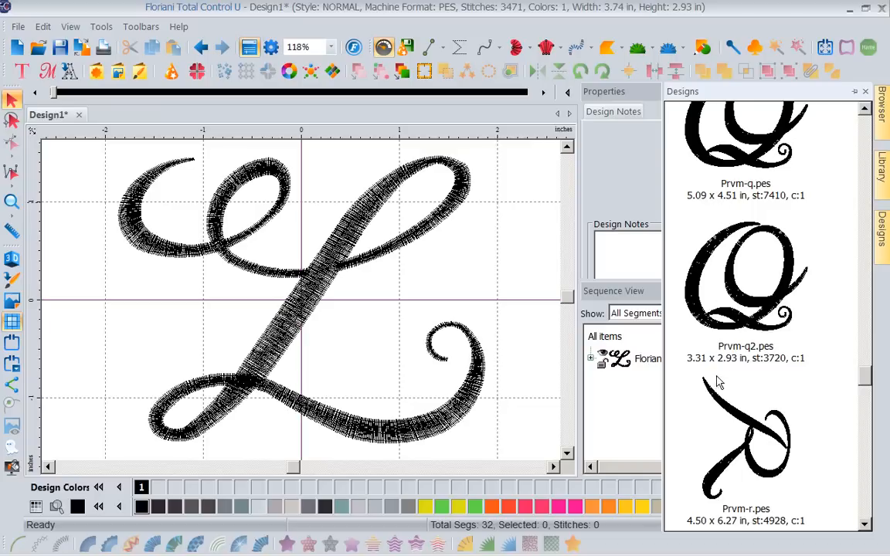
mouse_move(753, 143)
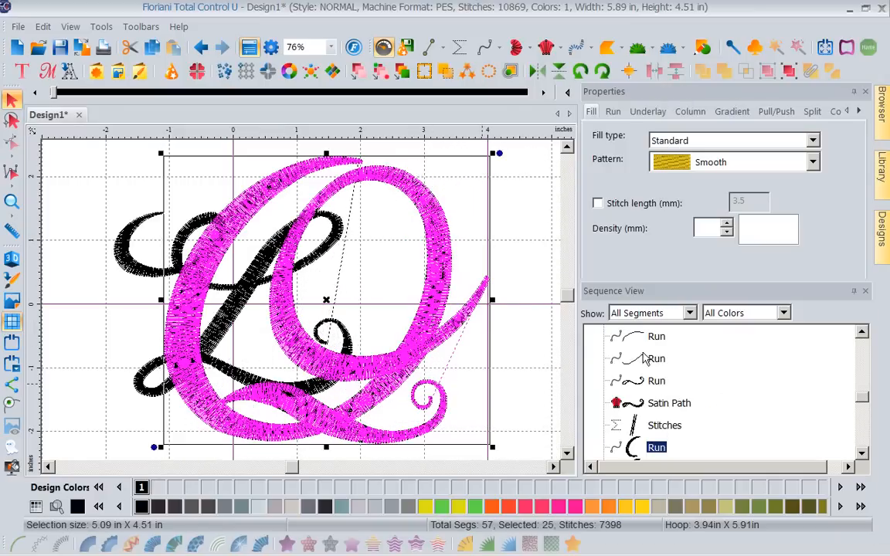
mouse_move(880, 154)
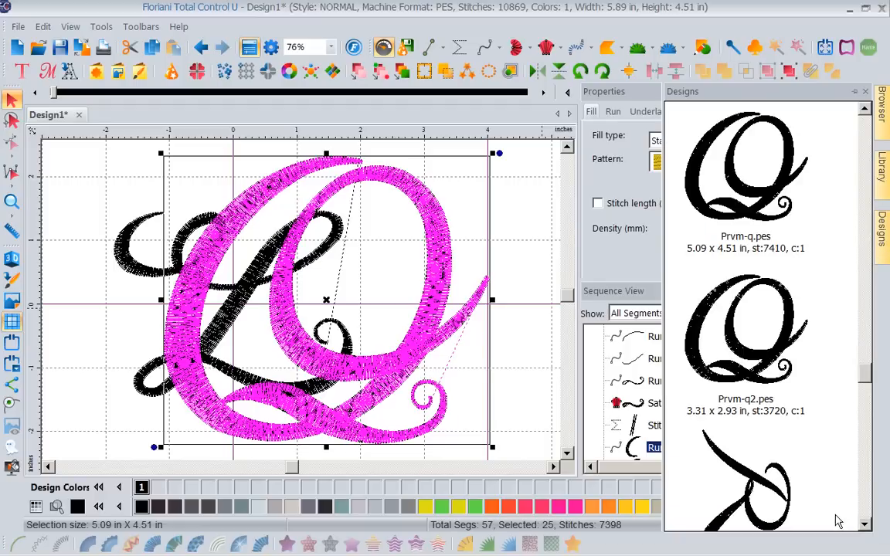
Step: Scroll the Designs panel through the Prvm letters toward the Q and K designs
scroll(down, 3)
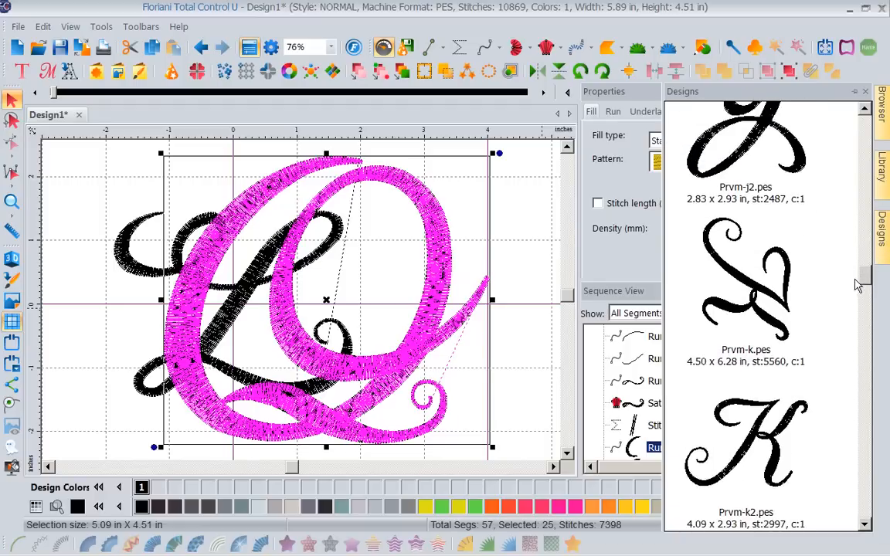
scroll(down, 3)
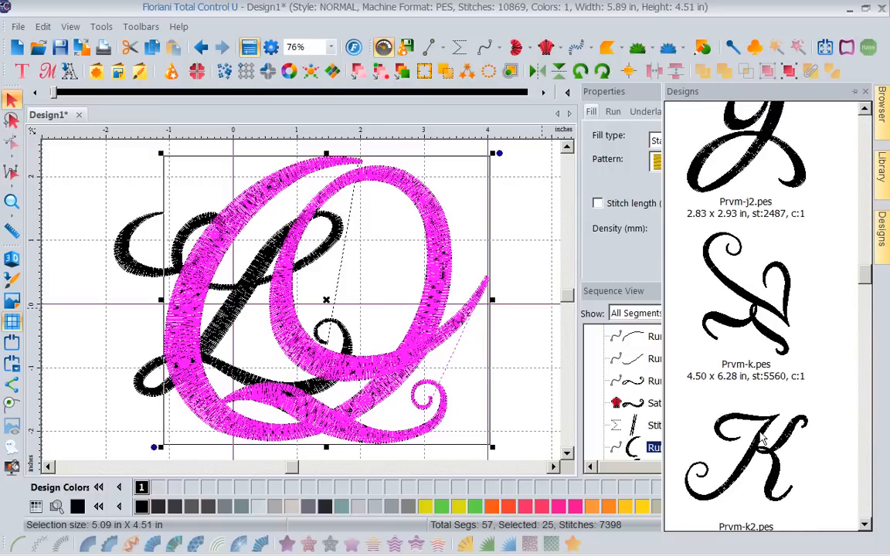
scroll(down, 3)
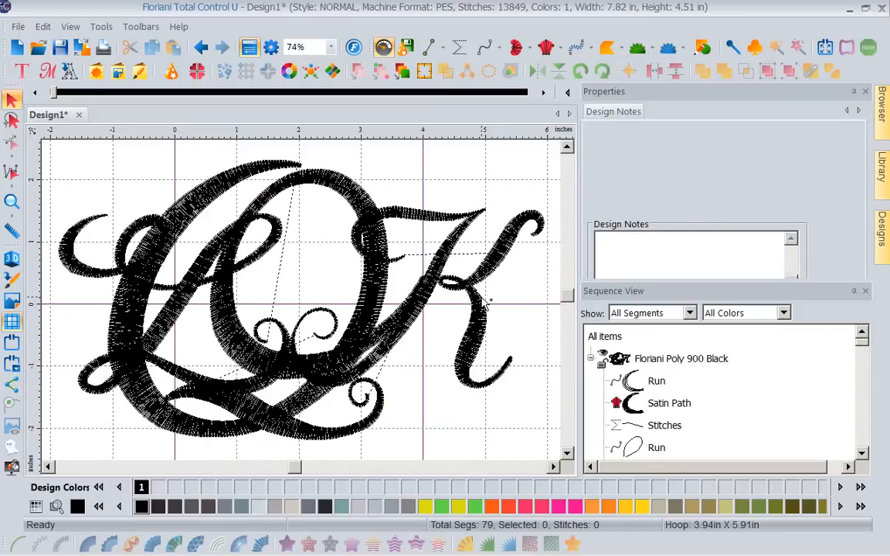
Step: Color Q yellow and K neon pink, collapse Sequence View, and close Properties
click(591, 358)
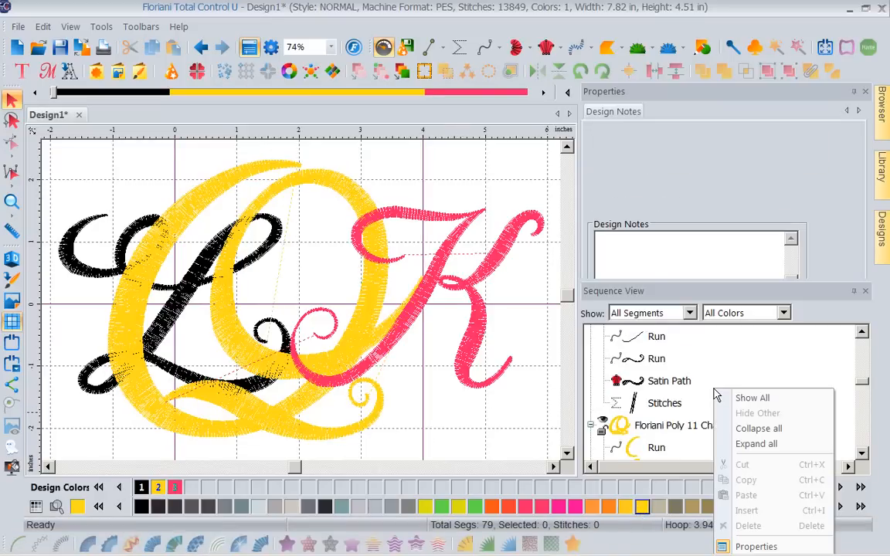
mouse_move(758, 427)
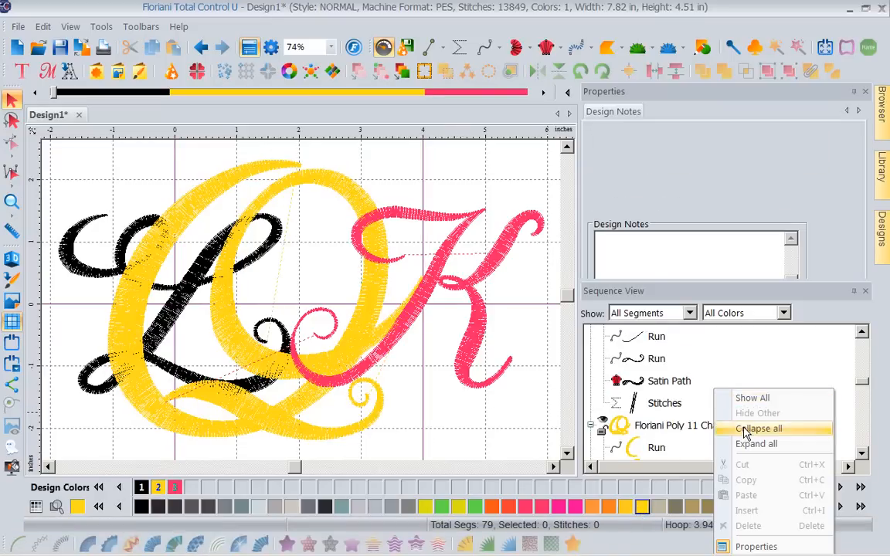
click(758, 429)
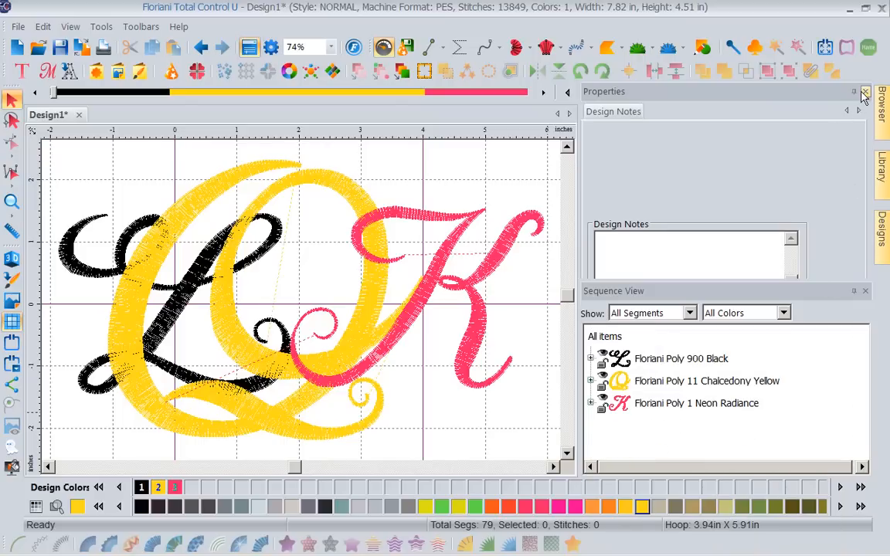
click(863, 91)
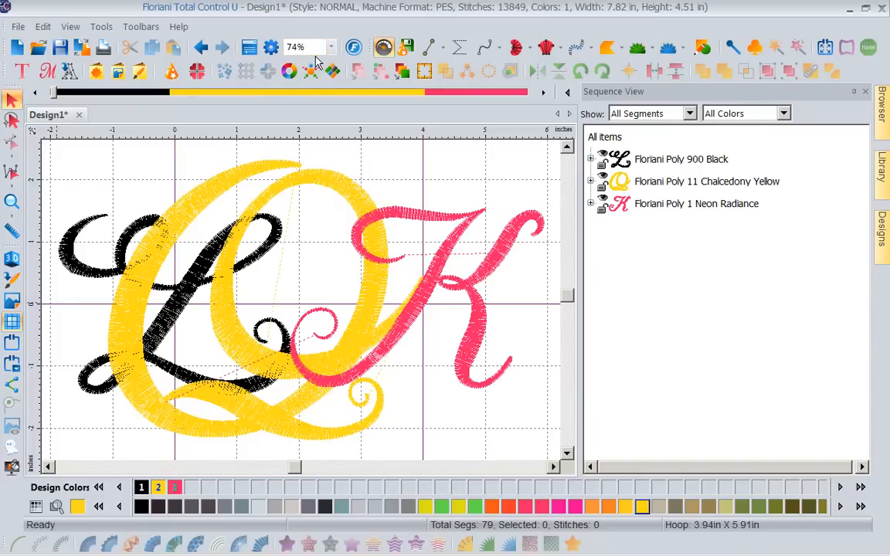
mouse_move(404, 192)
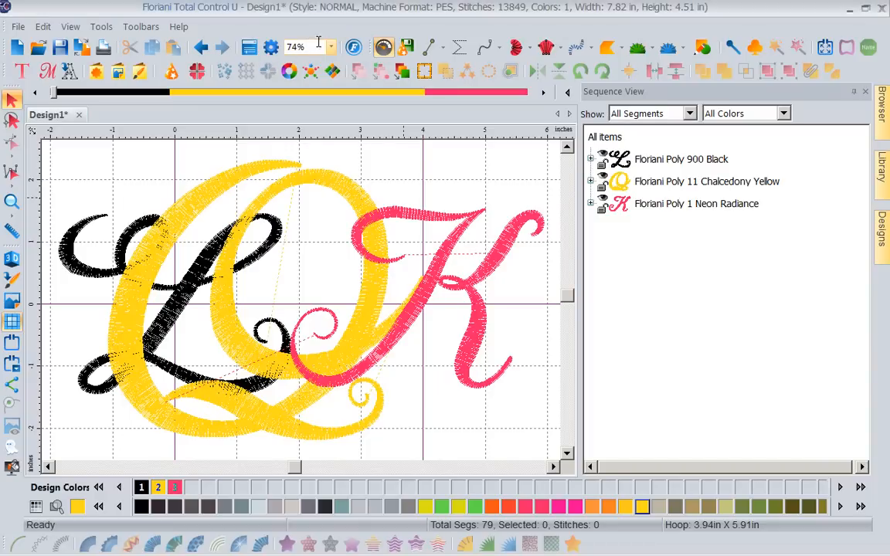
Step: Zoom out to the whole hoop and move the L left, away from the Q
click(330, 47)
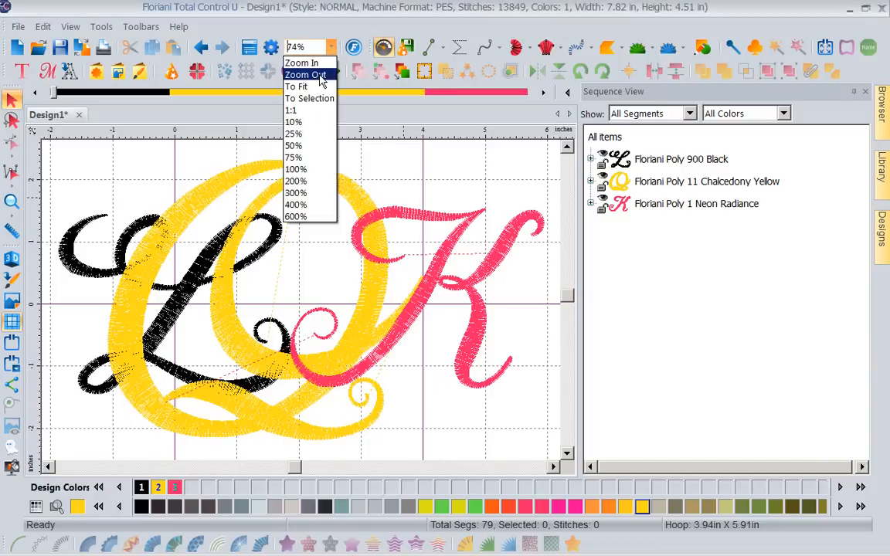
click(304, 74)
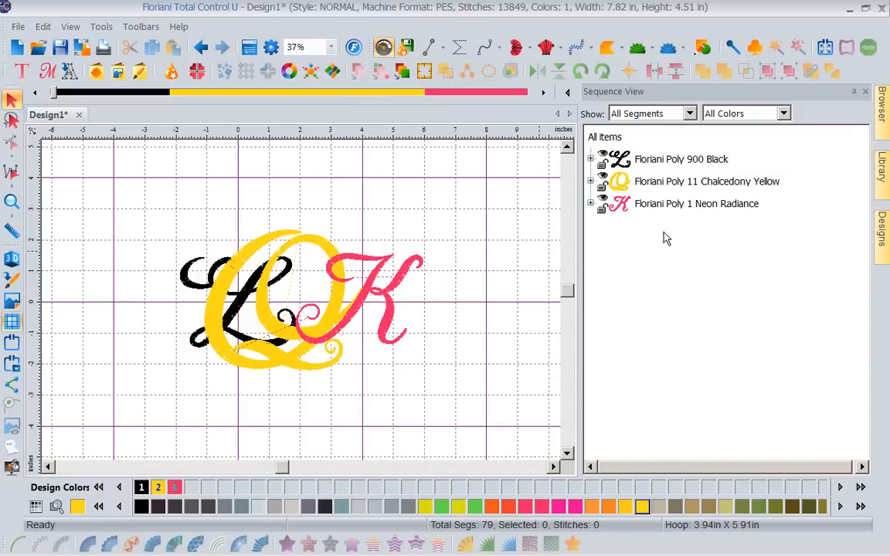
click(696, 203)
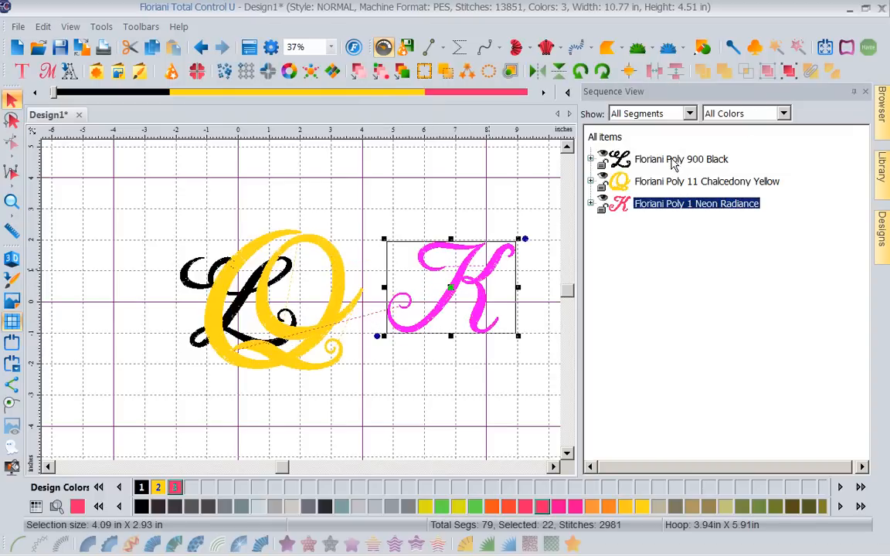
click(681, 158)
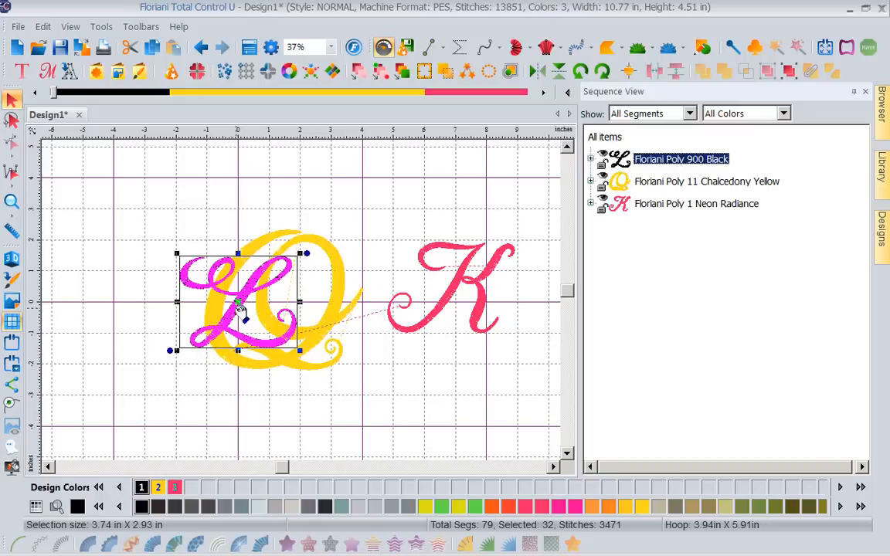
drag(240, 309, 143, 309)
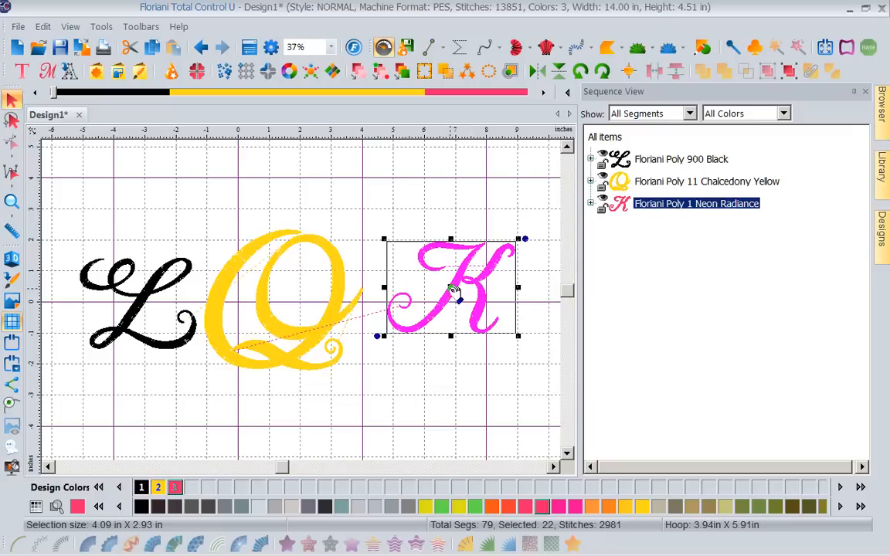
Step: Enlarge the Q, then place the L up-left and the K up-right of it
drag(452, 290, 425, 317)
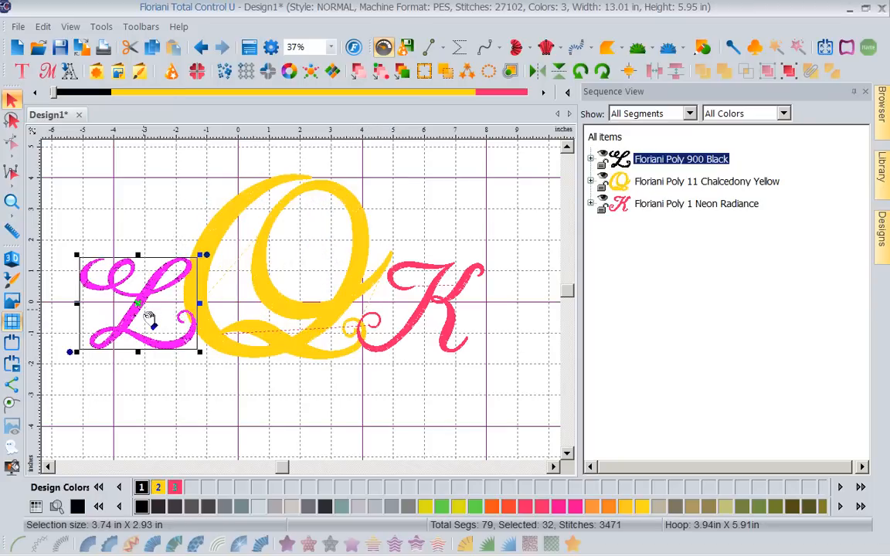
drag(150, 320, 116, 254)
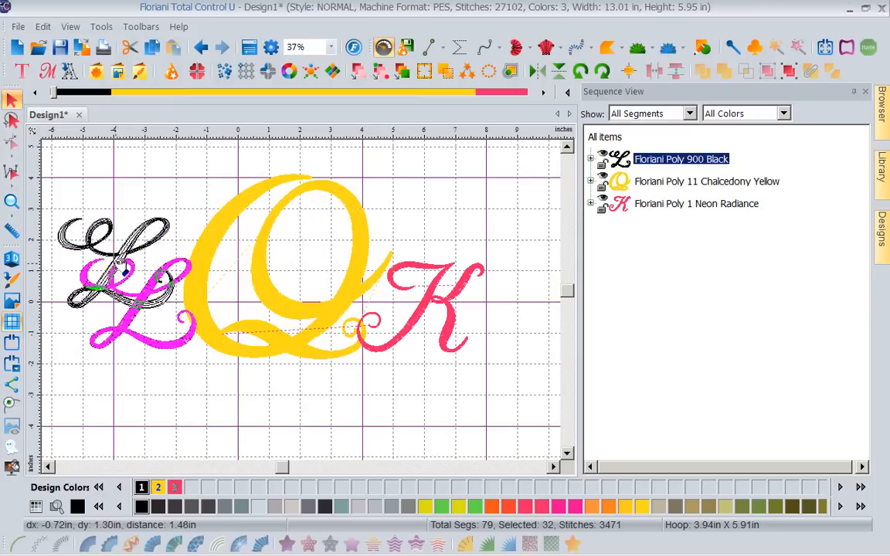
click(429, 317)
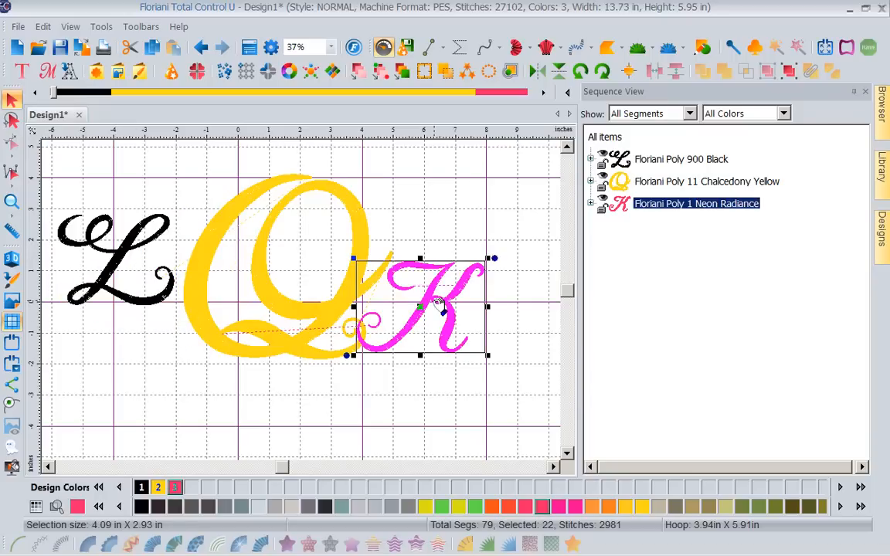
drag(421, 309, 458, 266)
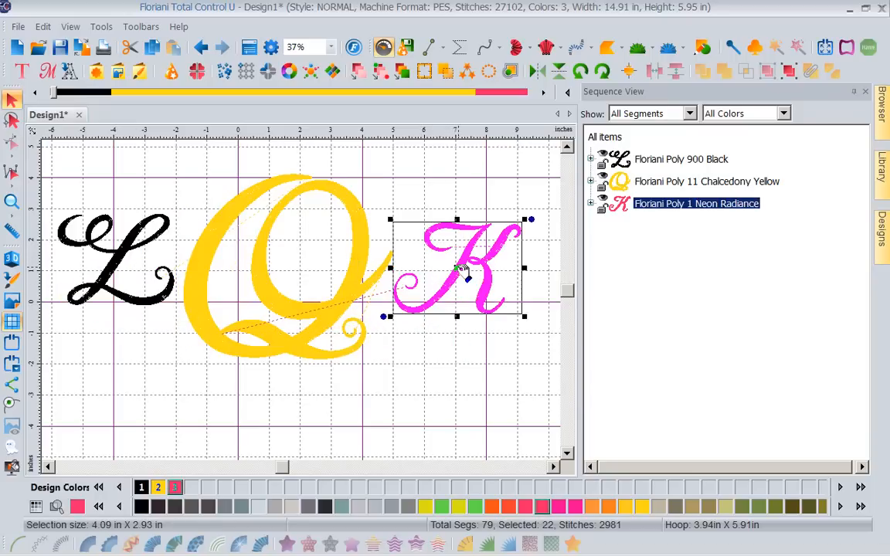
mouse_move(448, 424)
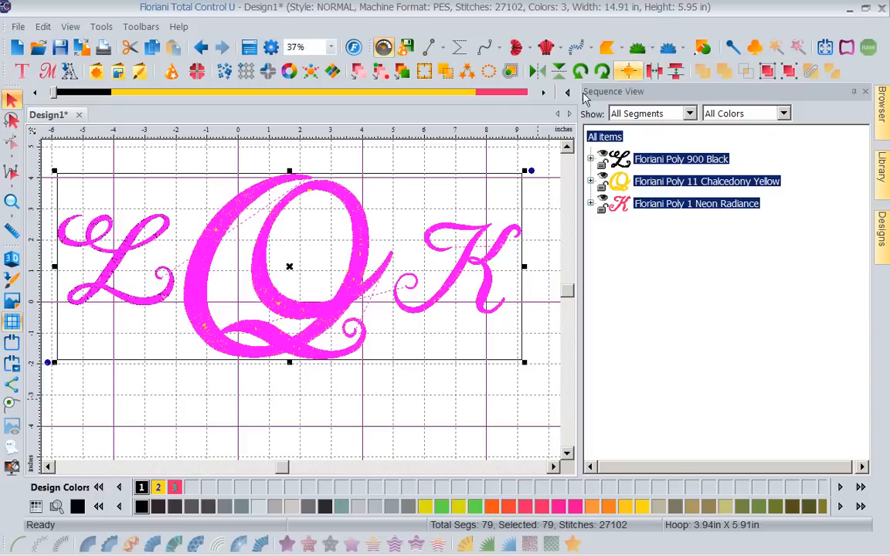
mouse_move(629, 70)
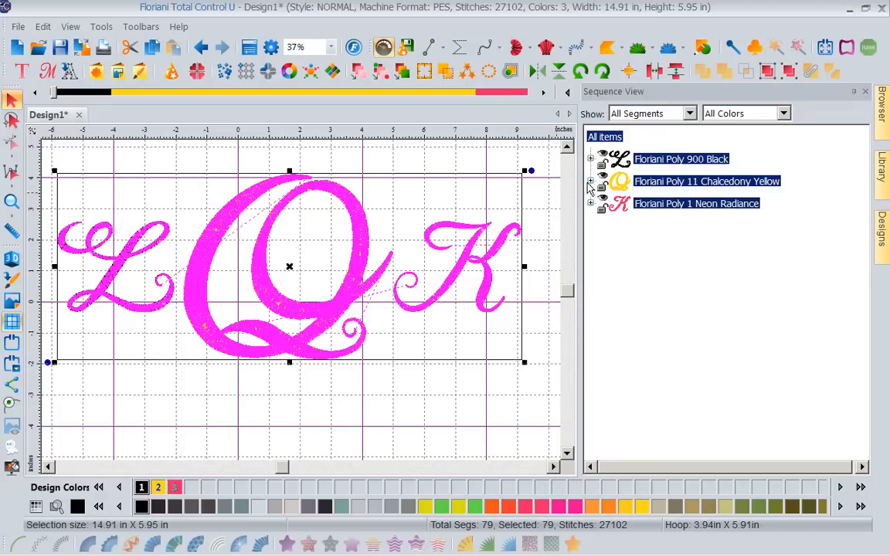
mouse_move(654, 71)
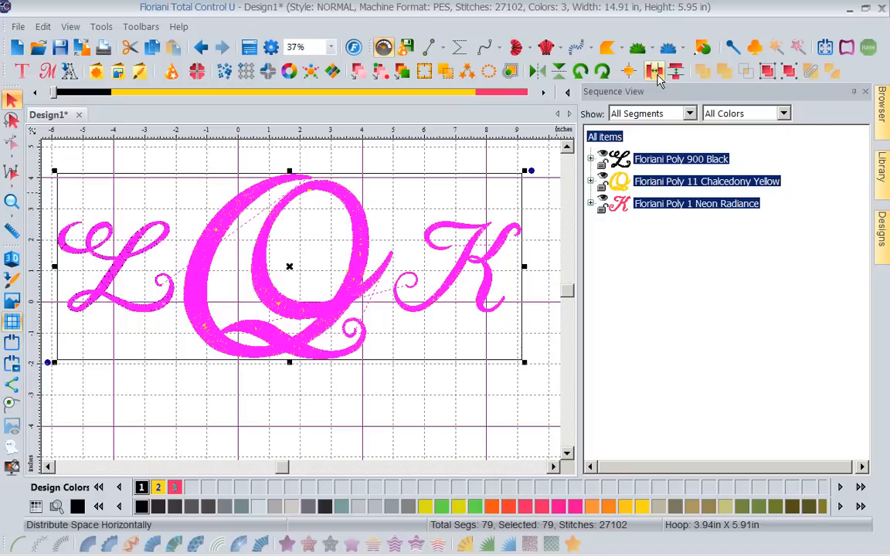
mouse_move(653, 71)
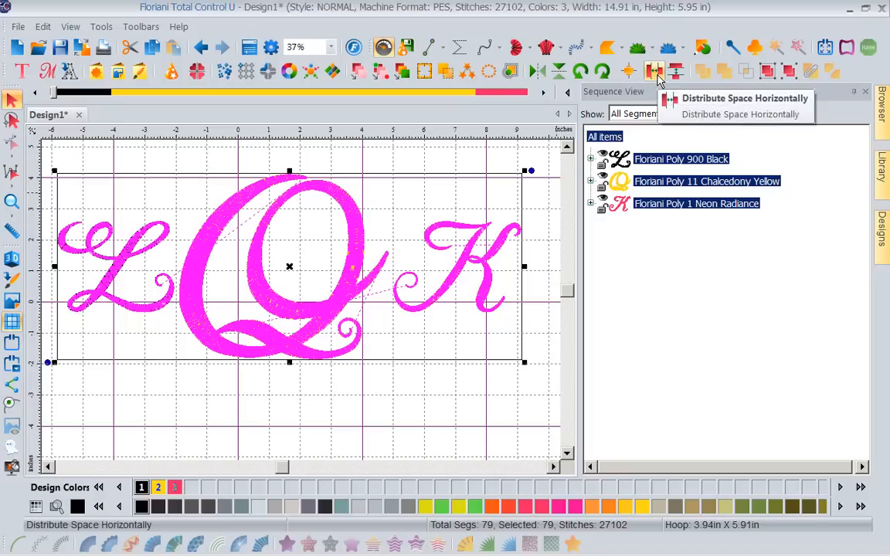
mouse_move(307, 420)
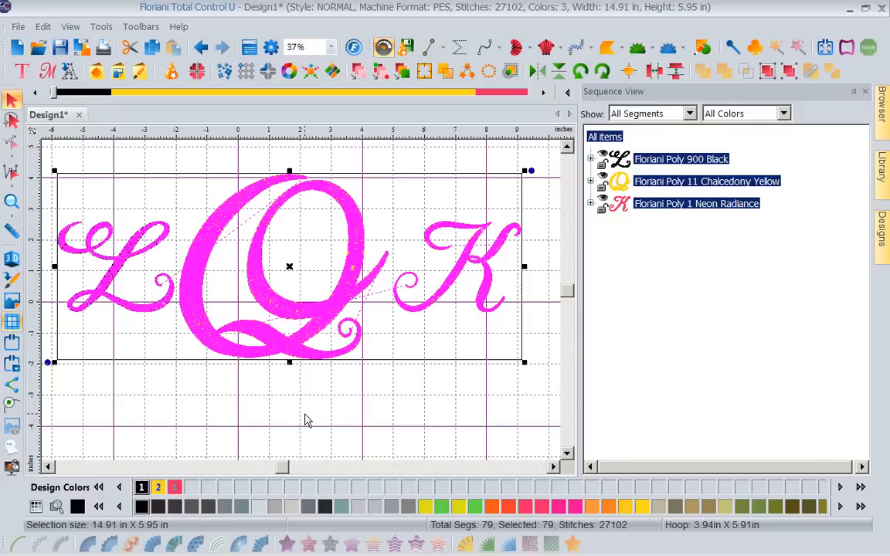
mouse_move(397, 348)
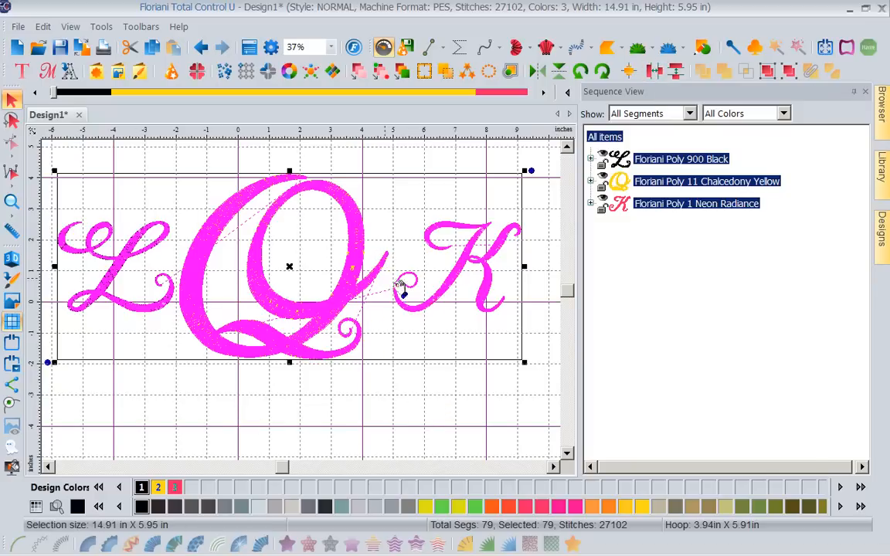
mouse_move(165, 195)
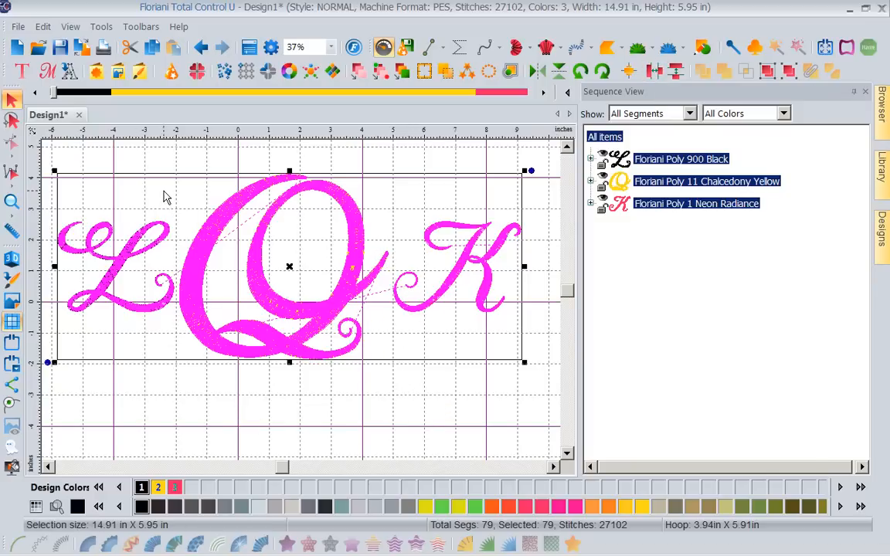
mouse_move(429, 294)
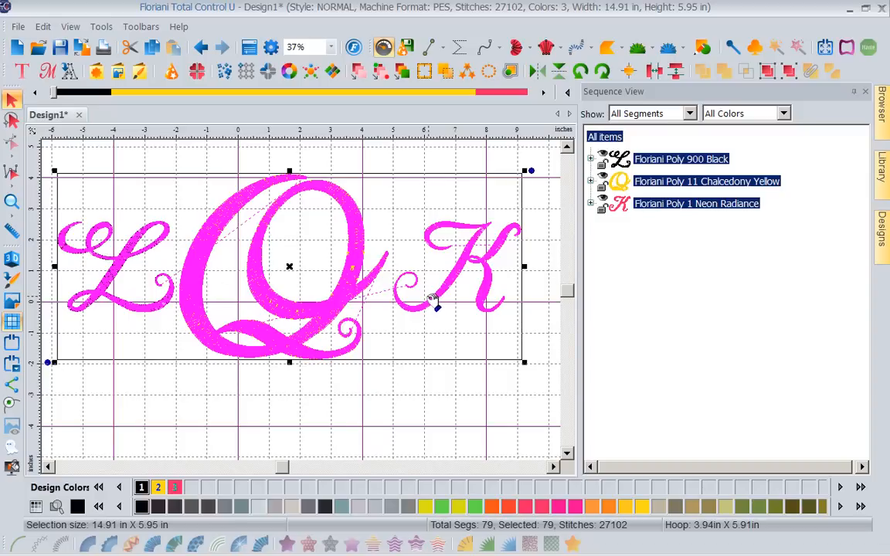
mouse_move(446, 505)
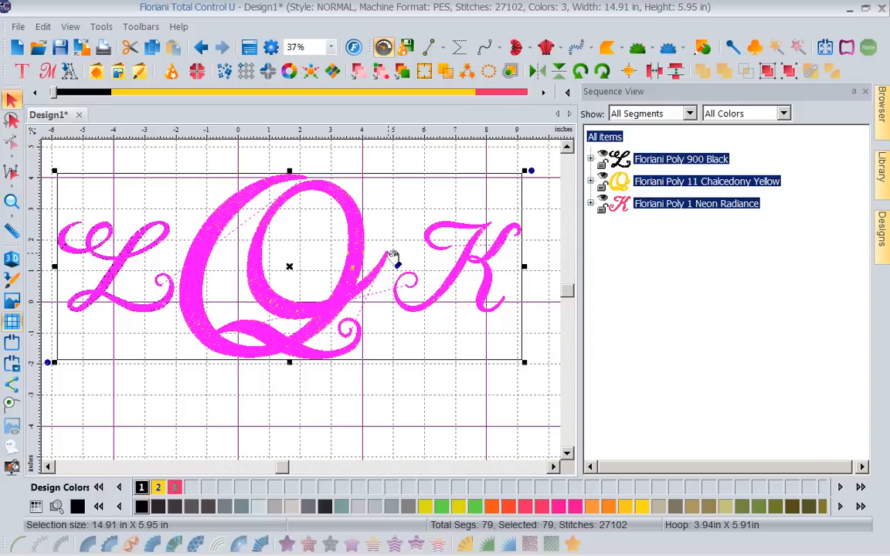
mouse_move(399, 301)
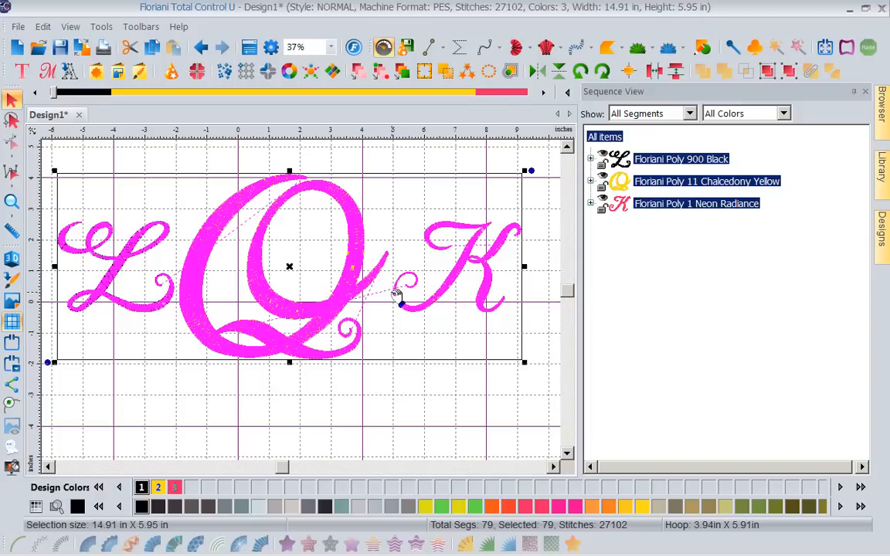
mouse_move(179, 290)
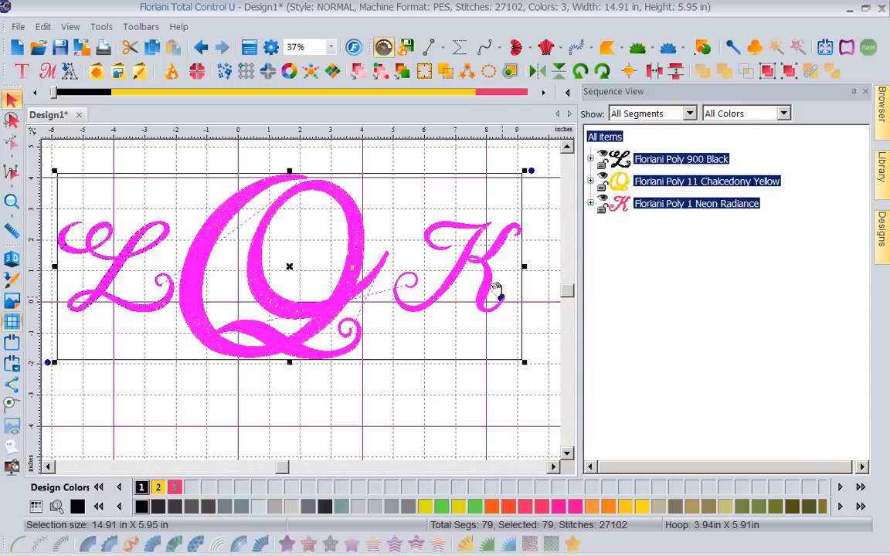
mouse_move(381, 356)
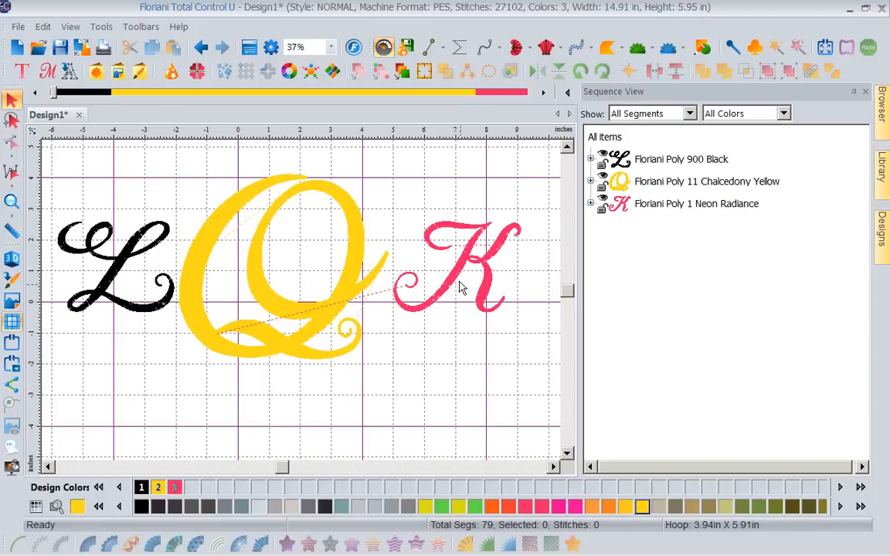
Step: Reselect all three letters of the LQK monogram as a group
click(456, 278)
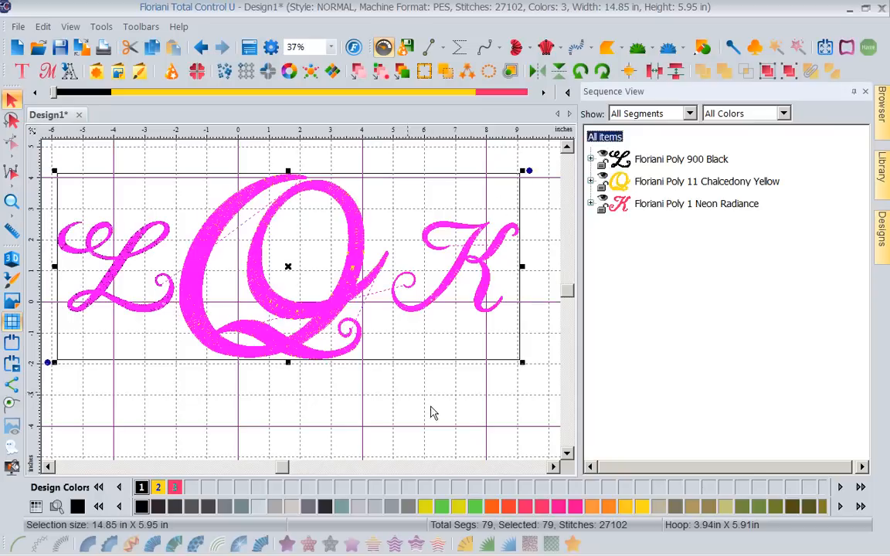
mouse_move(738, 516)
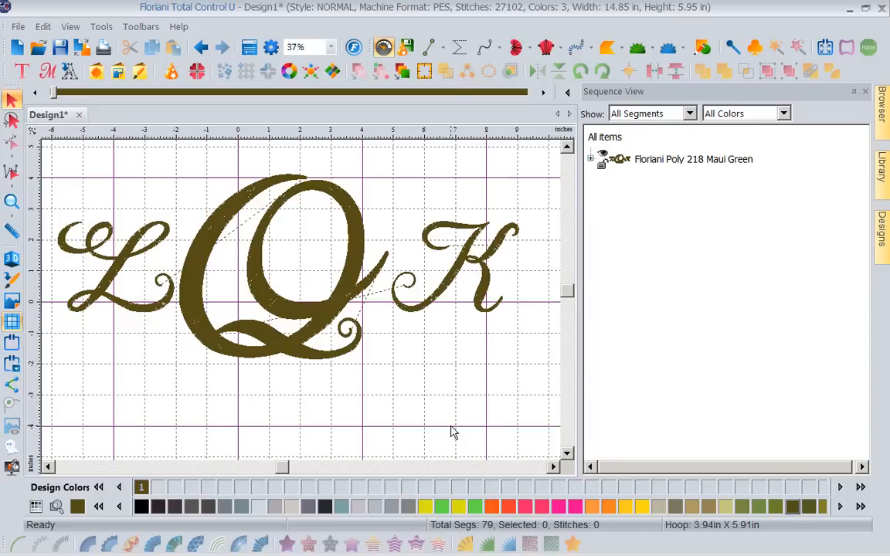
mouse_move(829, 242)
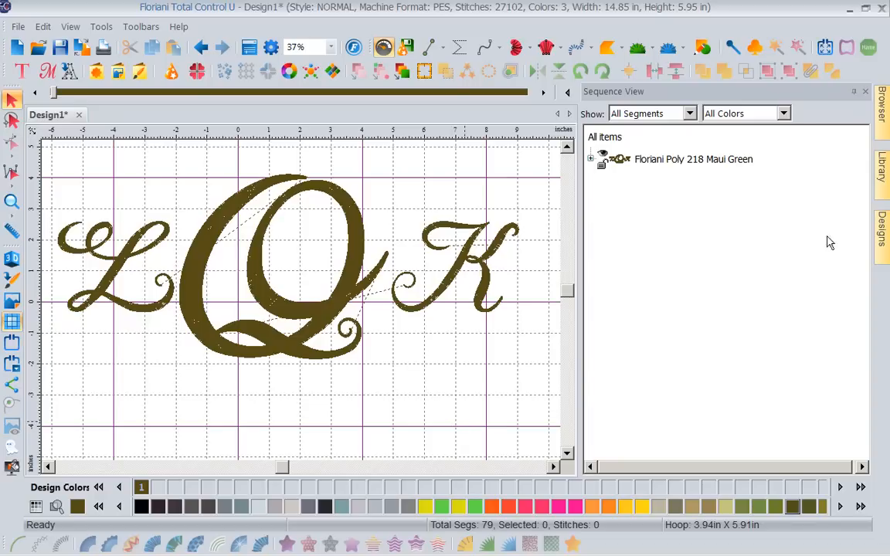
click(882, 172)
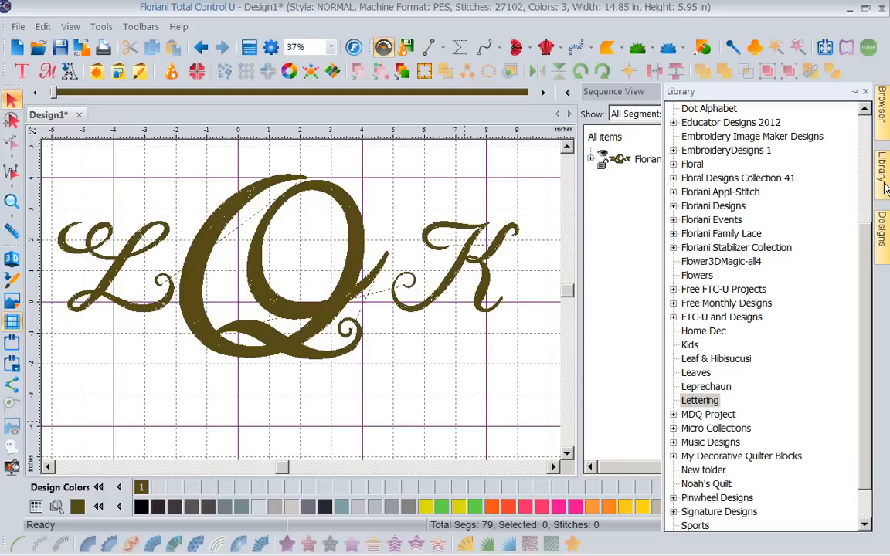
mouse_move(747, 382)
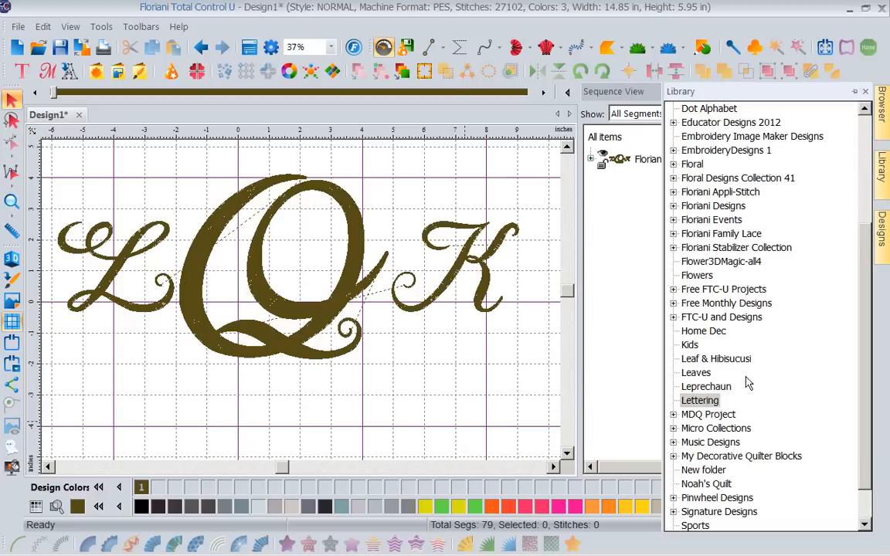
mouse_move(690, 338)
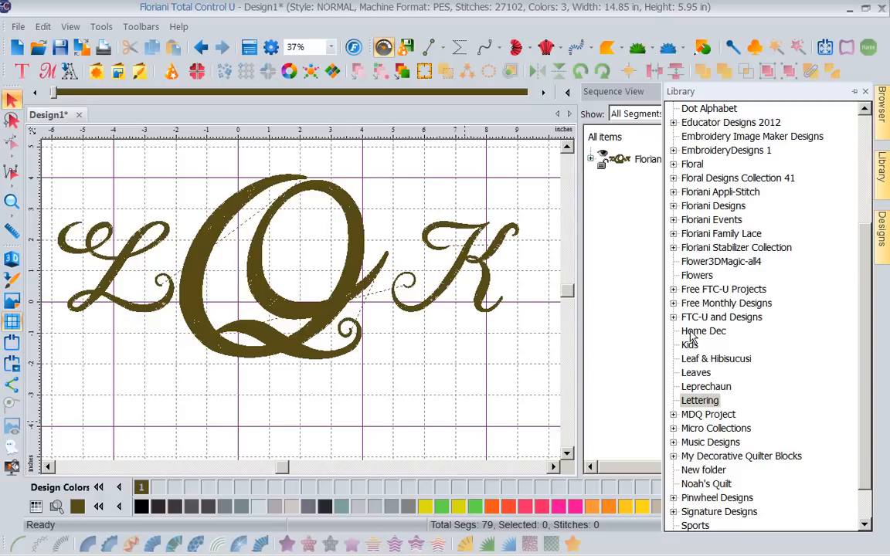
click(703, 330)
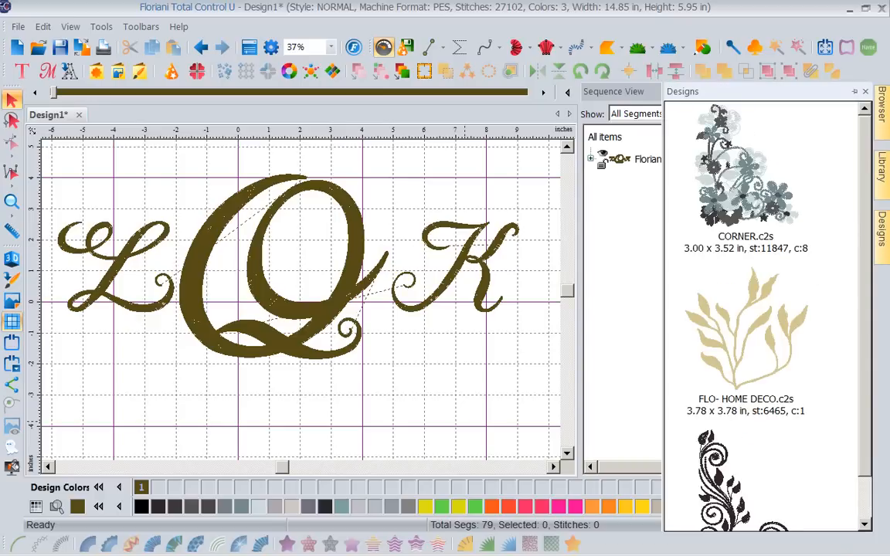
scroll(down, 3)
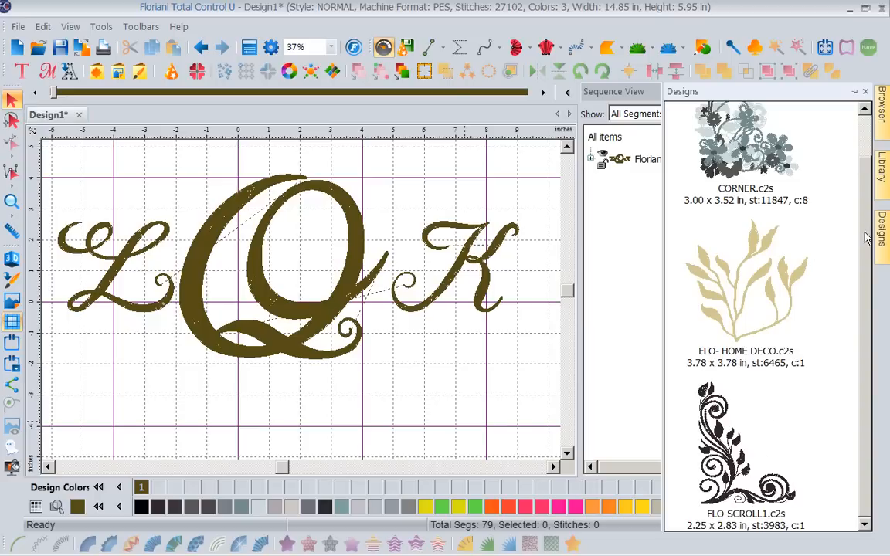
mouse_move(866, 416)
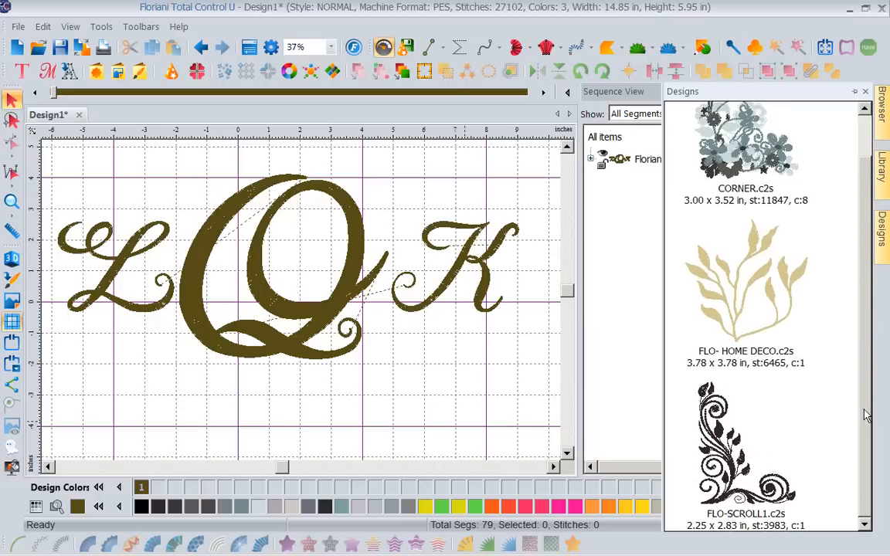
mouse_move(881, 185)
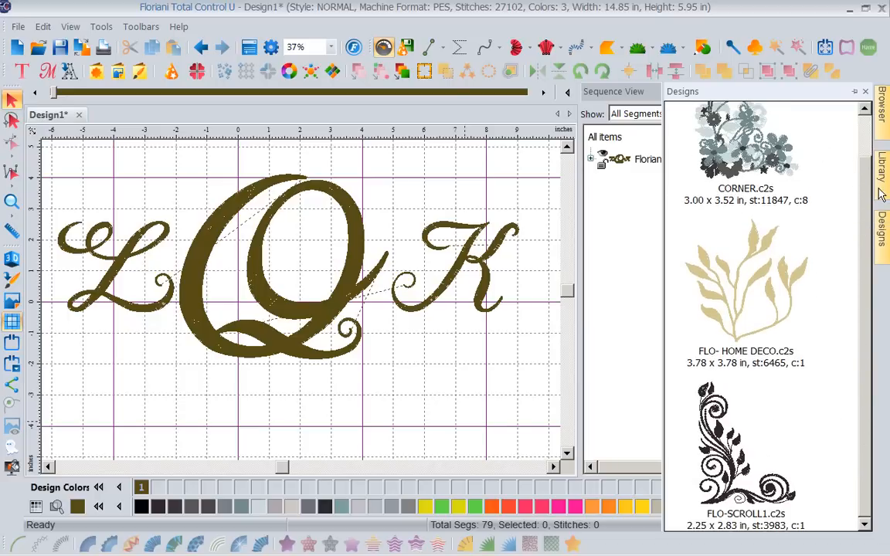
click(881, 170)
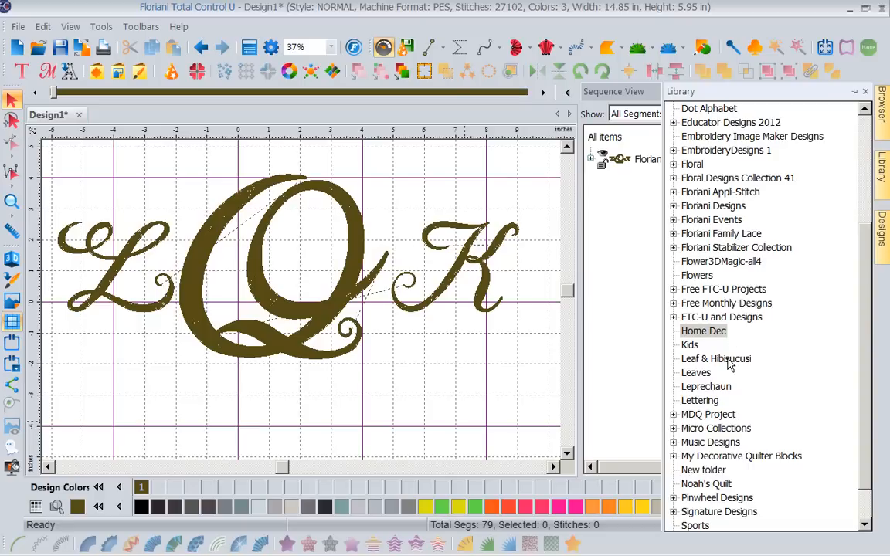
click(715, 359)
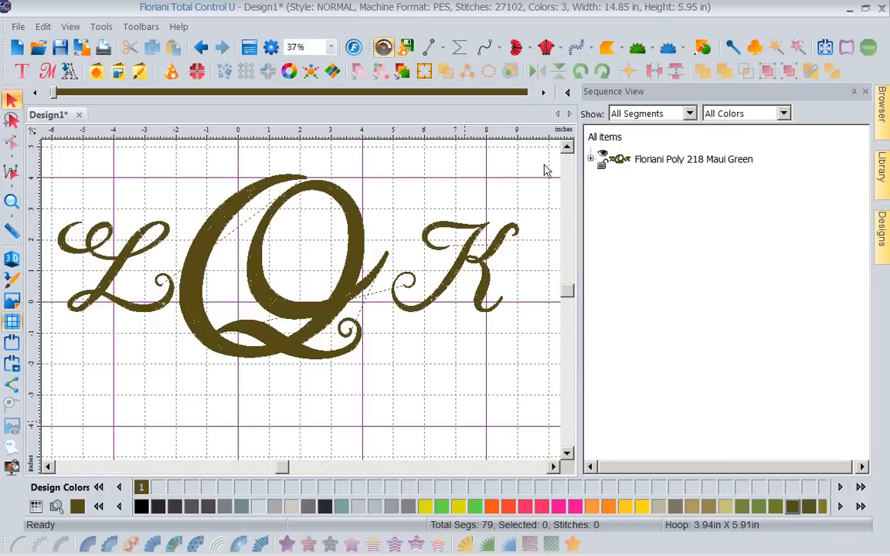
Step: Show the Floriani Events > Floriani Summer design thumbnails and scroll toward summer-event10
click(882, 172)
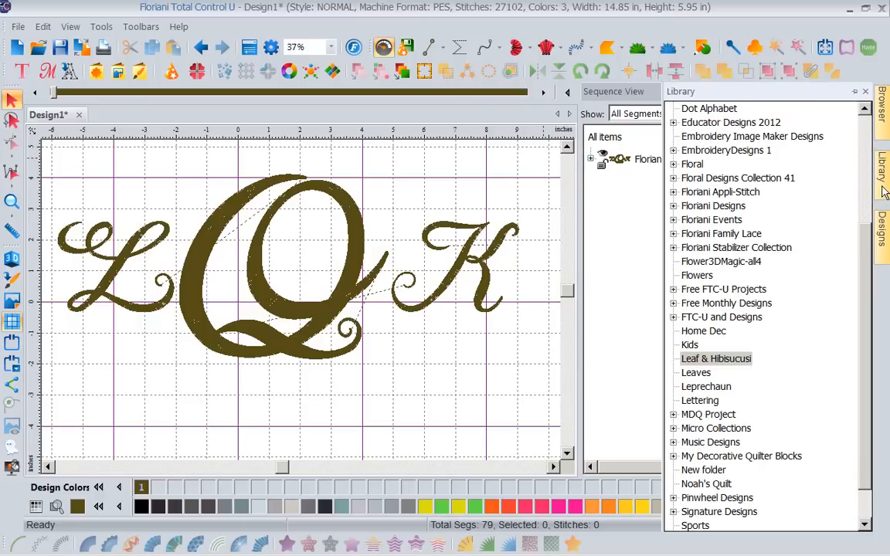
mouse_move(841, 403)
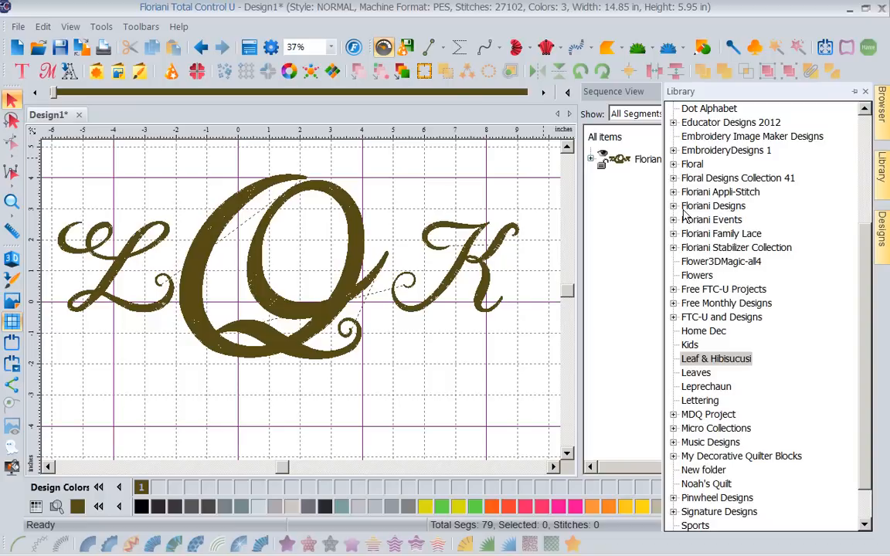
click(674, 220)
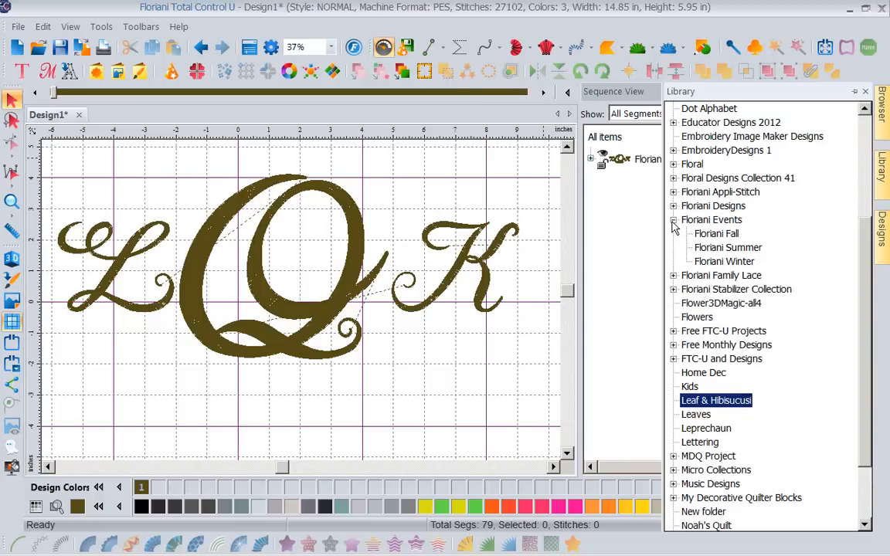
mouse_move(726, 247)
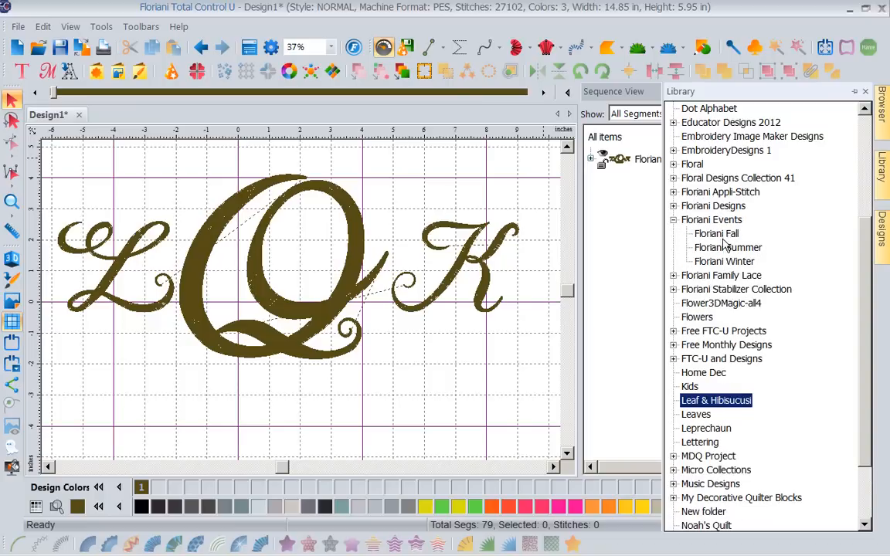
click(727, 247)
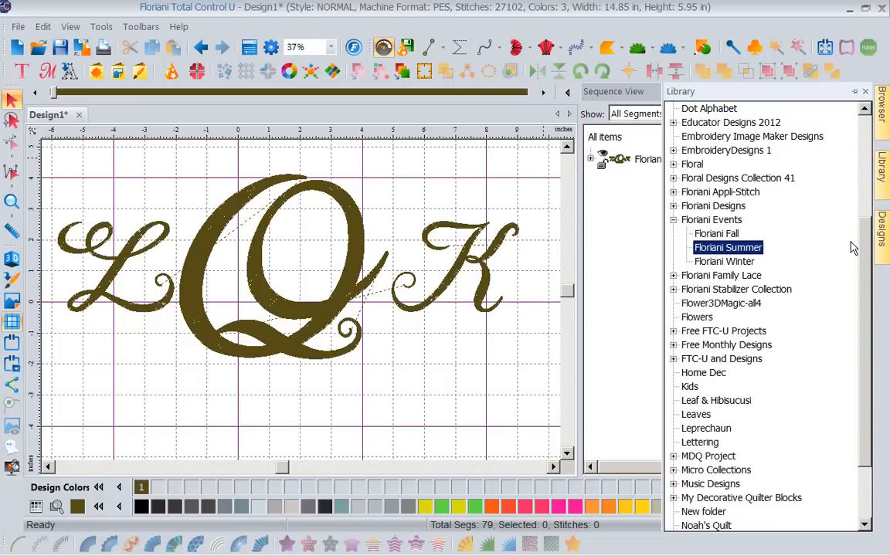
mouse_move(883, 239)
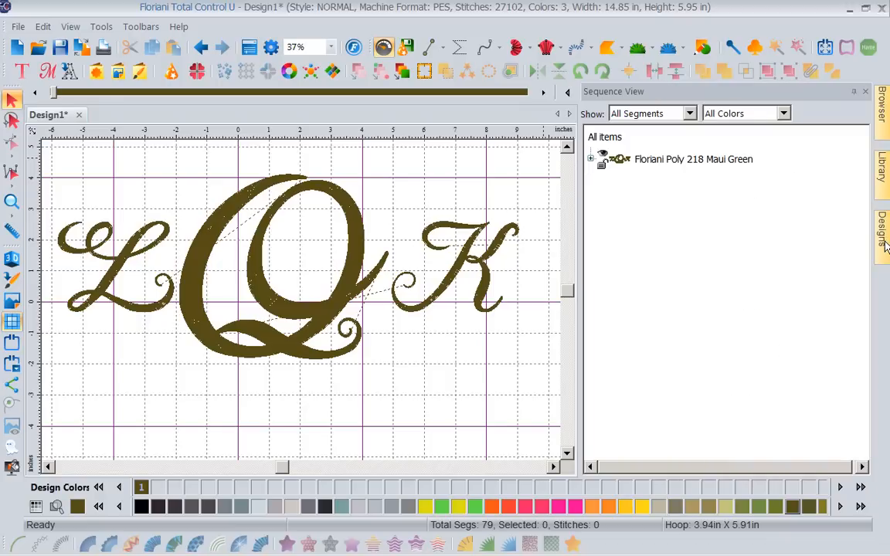
click(881, 232)
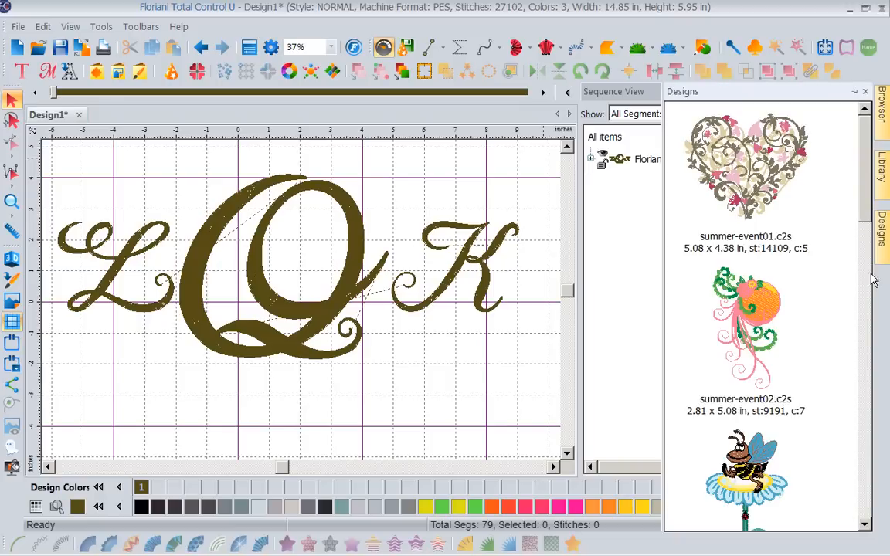
scroll(down, 3)
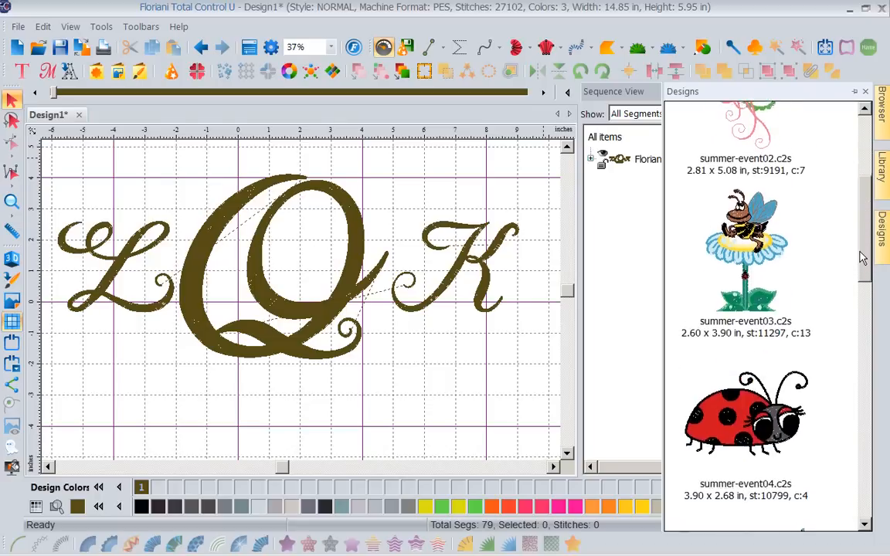
scroll(down, 3)
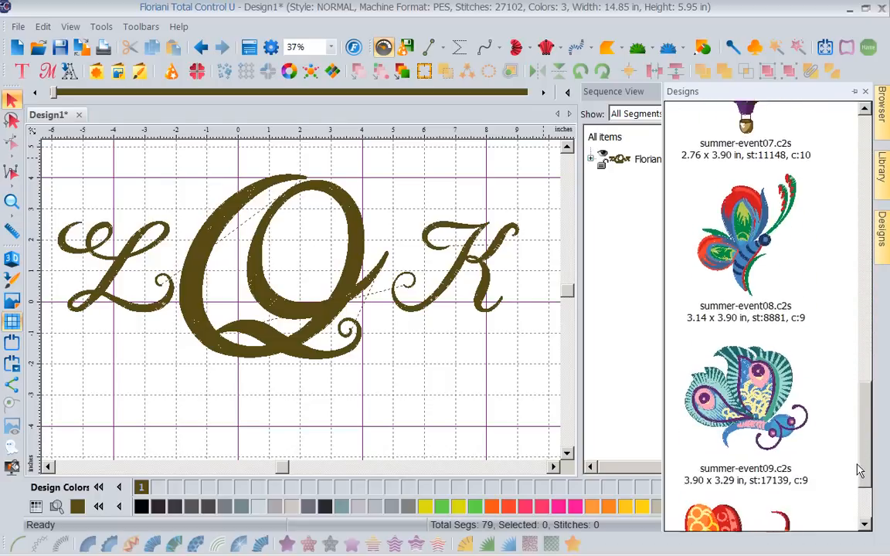
scroll(down, 3)
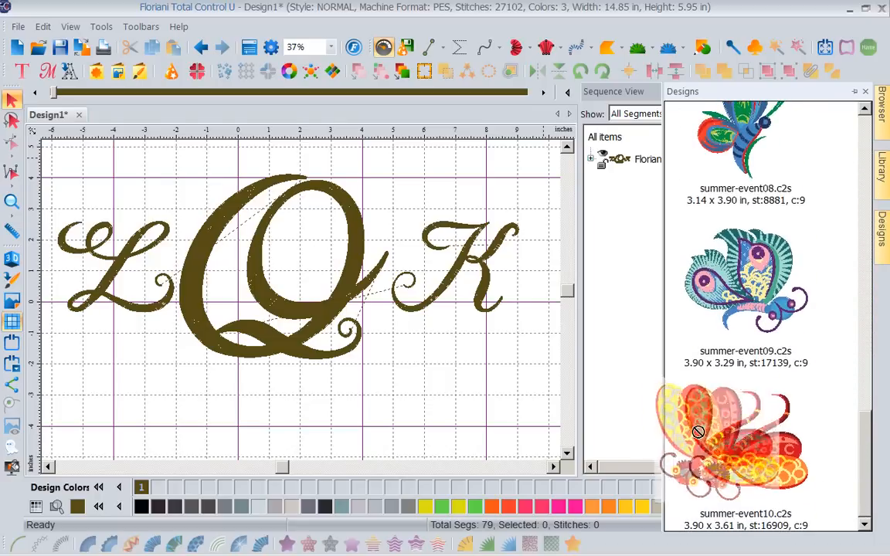
Step: Drag the orange butterfly summer-event10 from the Designs panel onto the canvas above the K
drag(697, 431, 421, 185)
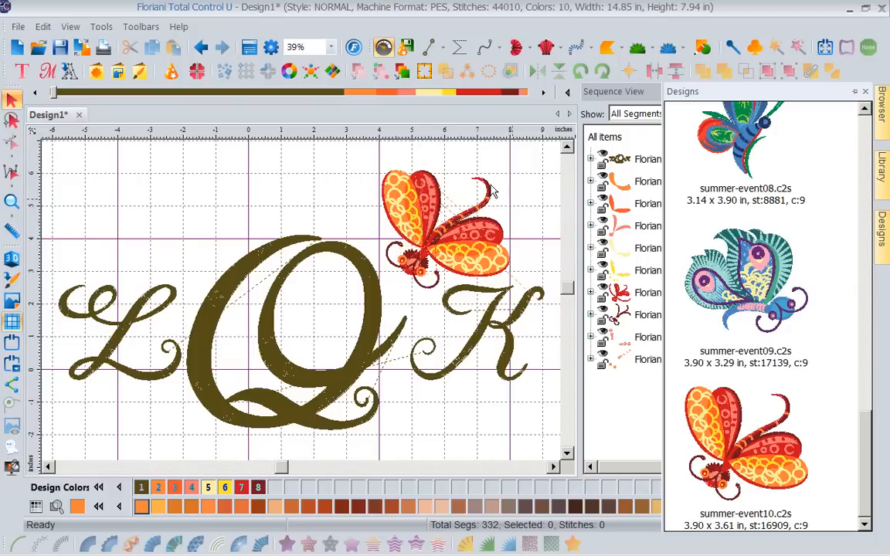
mouse_move(532, 440)
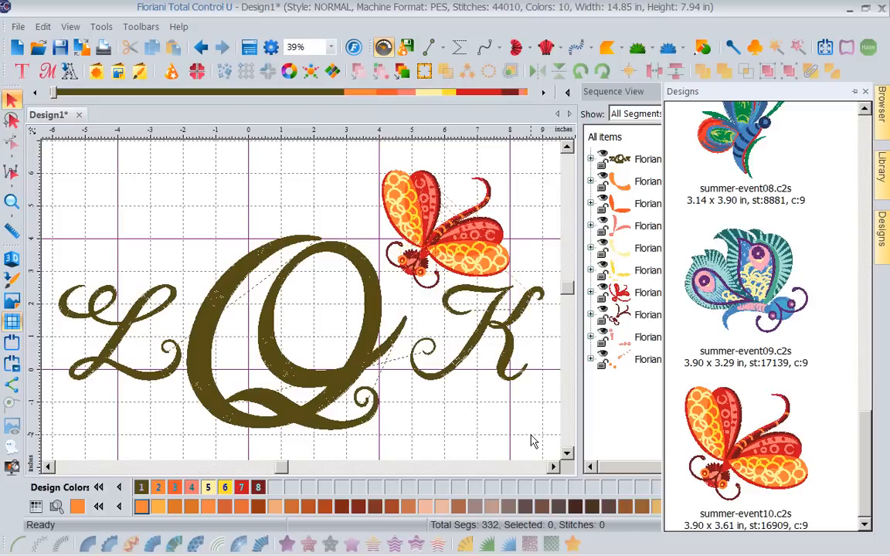
mouse_move(302, 180)
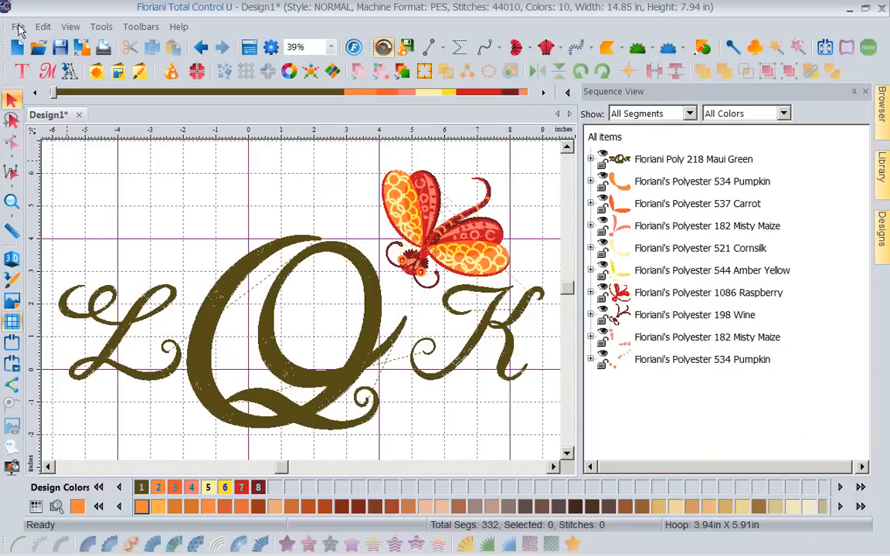
Step: Open the Appli-Kay Mask design in its own tab, then return to Design1
click(15, 26)
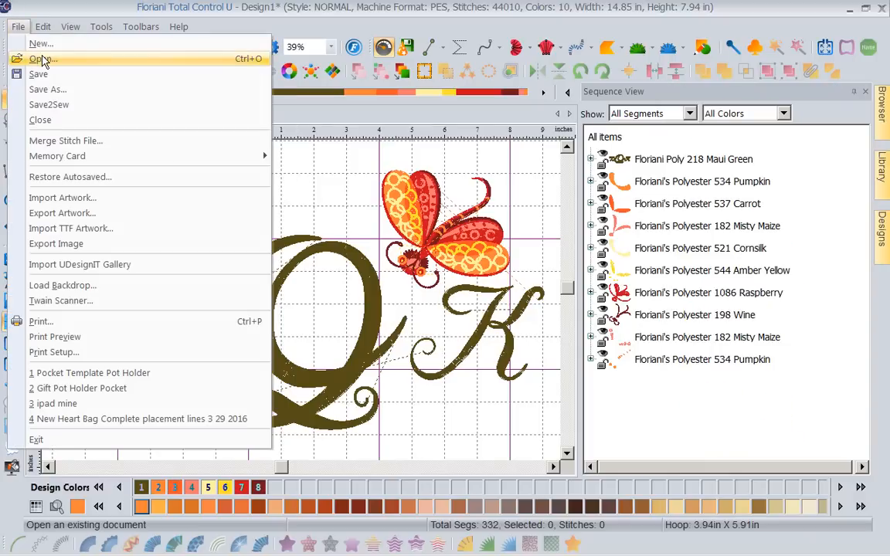
click(42, 58)
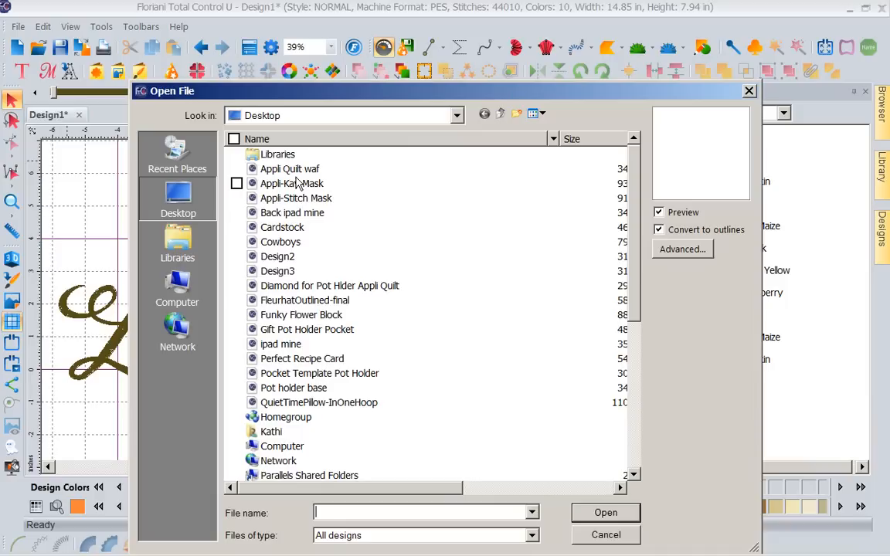
click(291, 183)
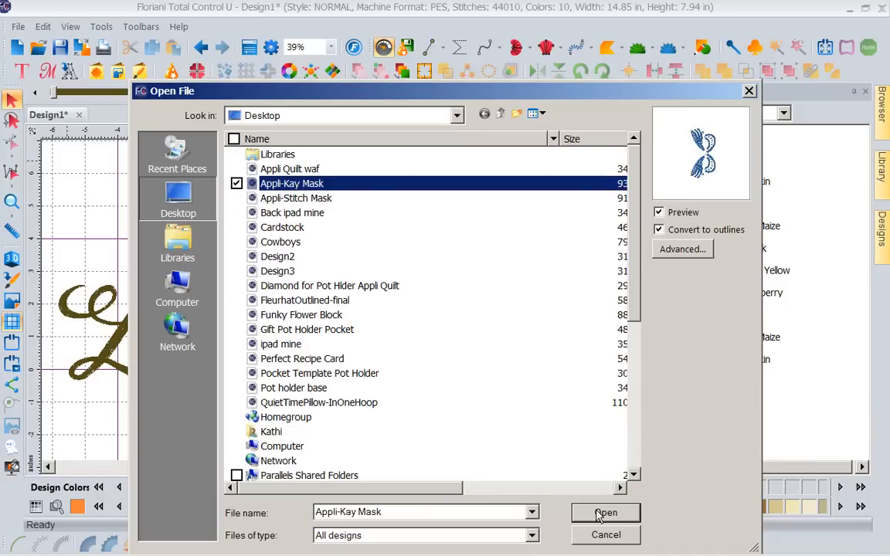
click(606, 512)
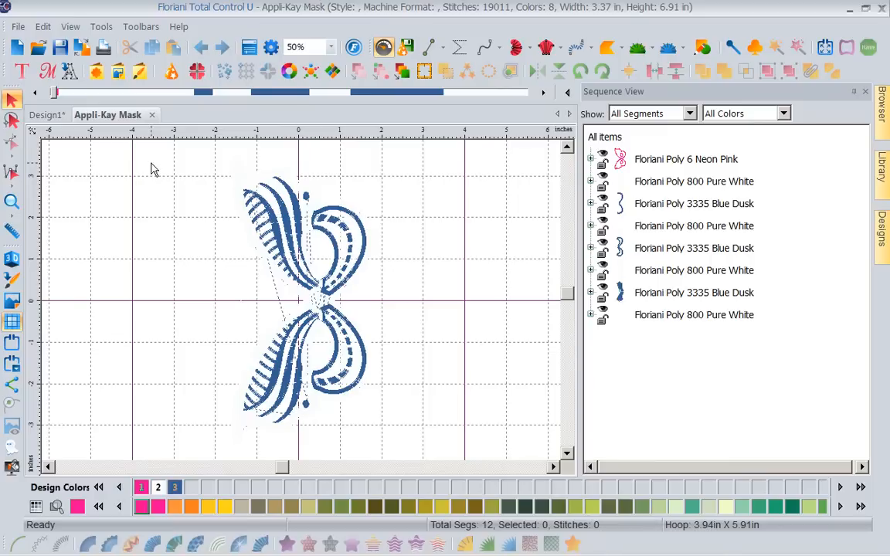
click(46, 115)
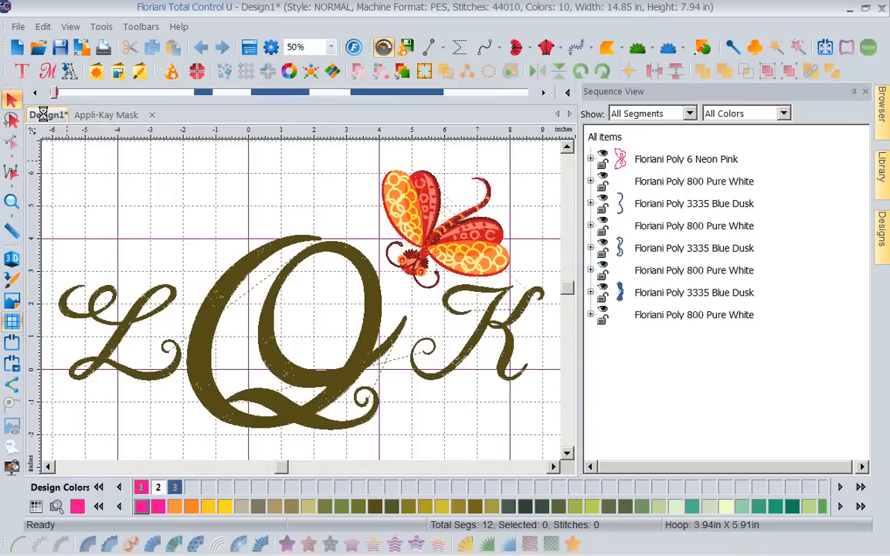
Step: Merge the Funky Flower Block file into Design1 after previewing Design3 and Cowboys
click(14, 25)
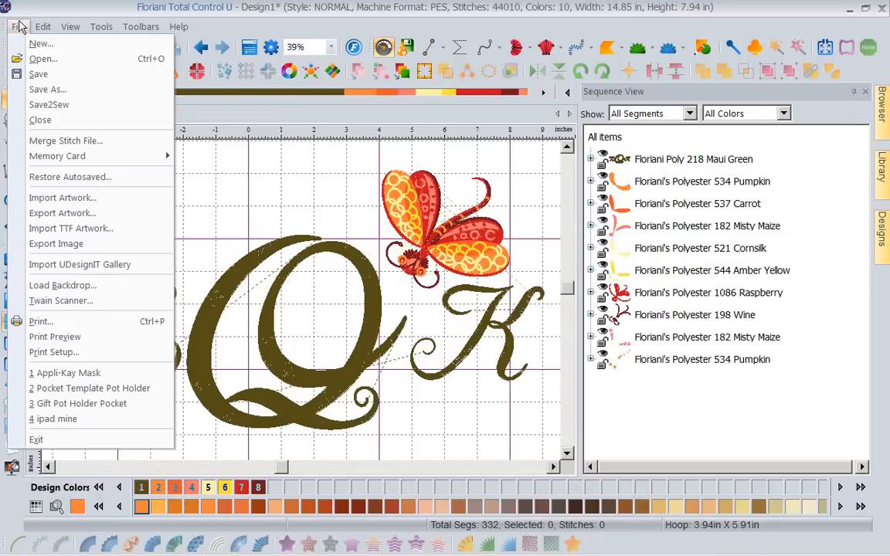
mouse_move(77, 166)
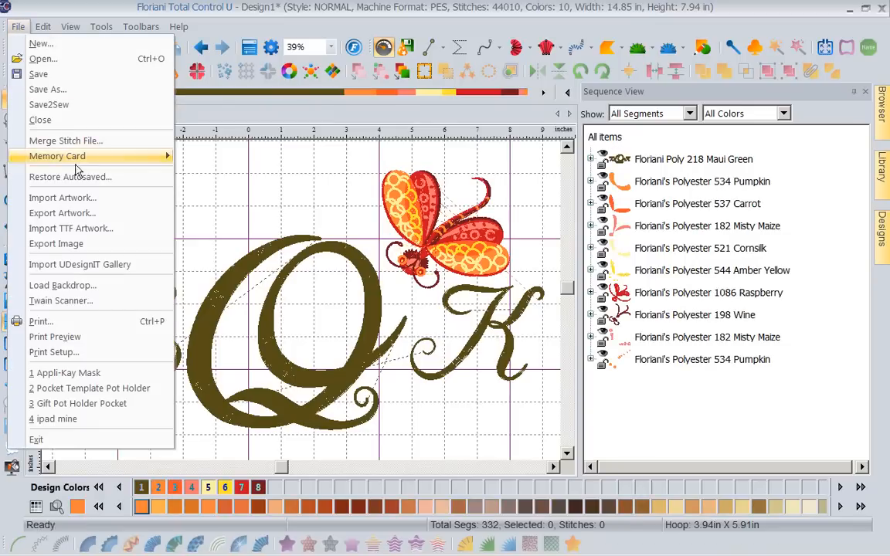
click(66, 139)
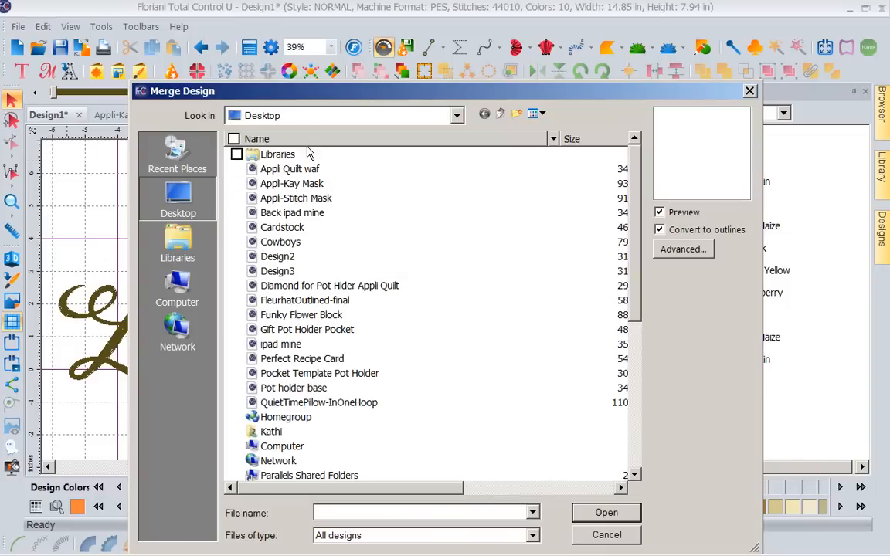
click(277, 270)
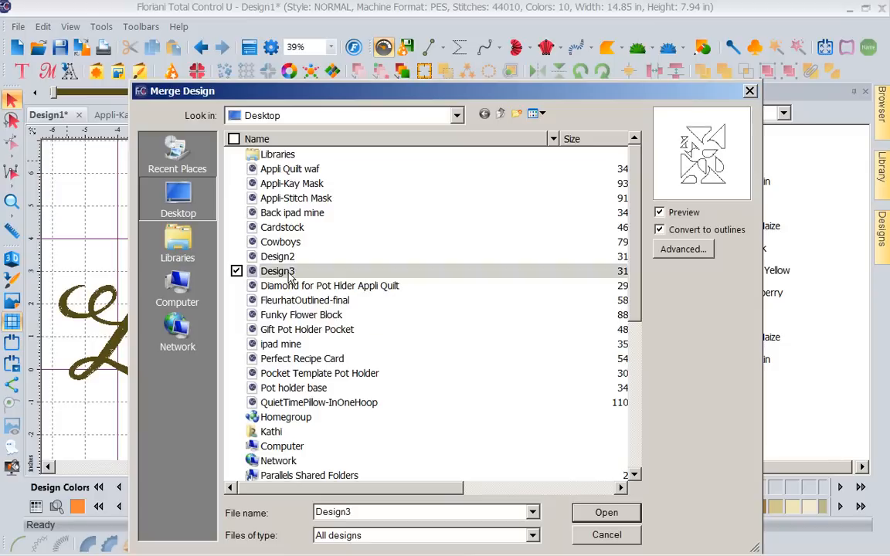
click(280, 242)
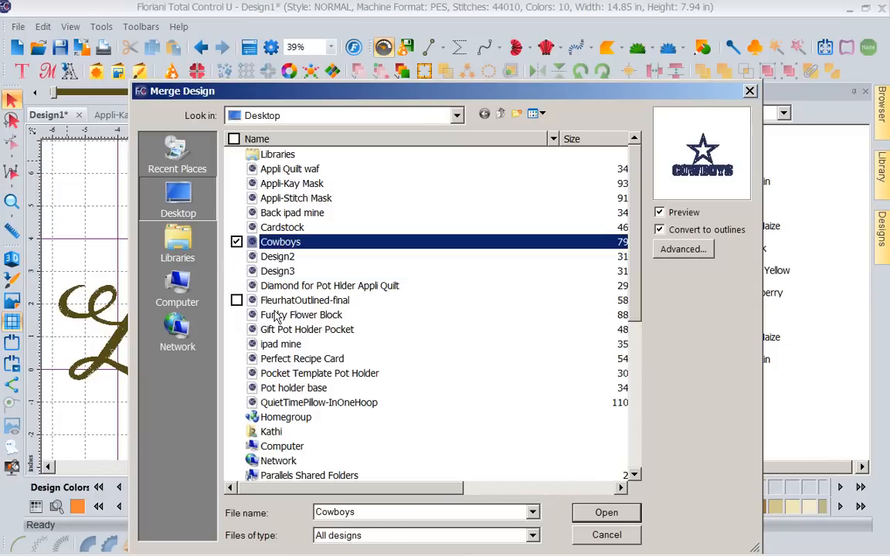
click(301, 314)
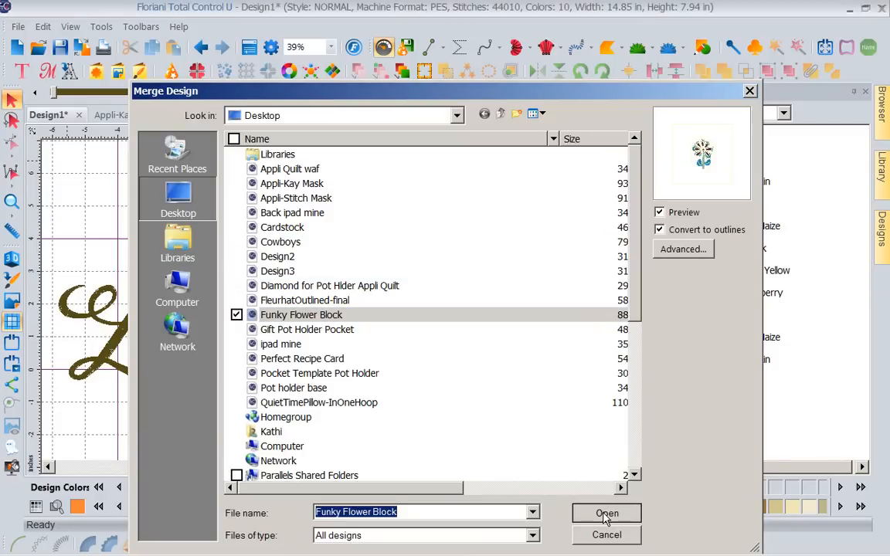
click(604, 513)
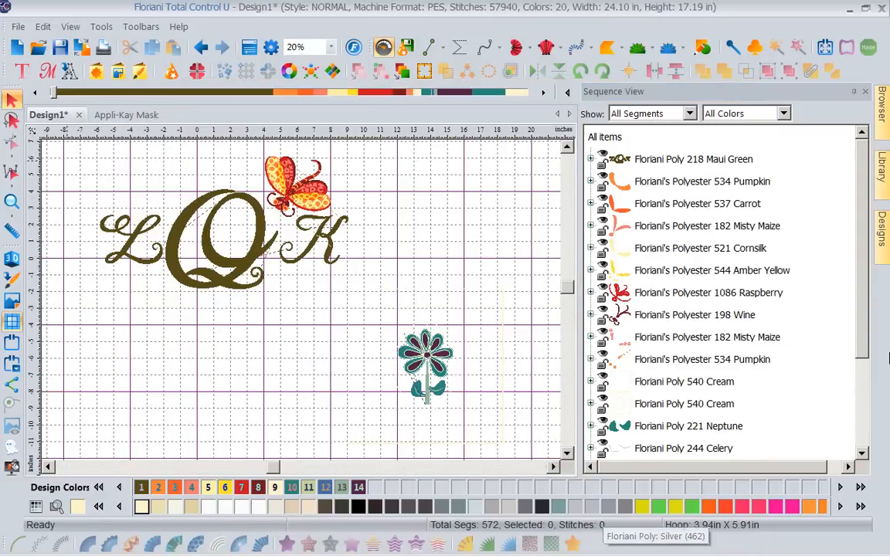
mouse_move(477, 280)
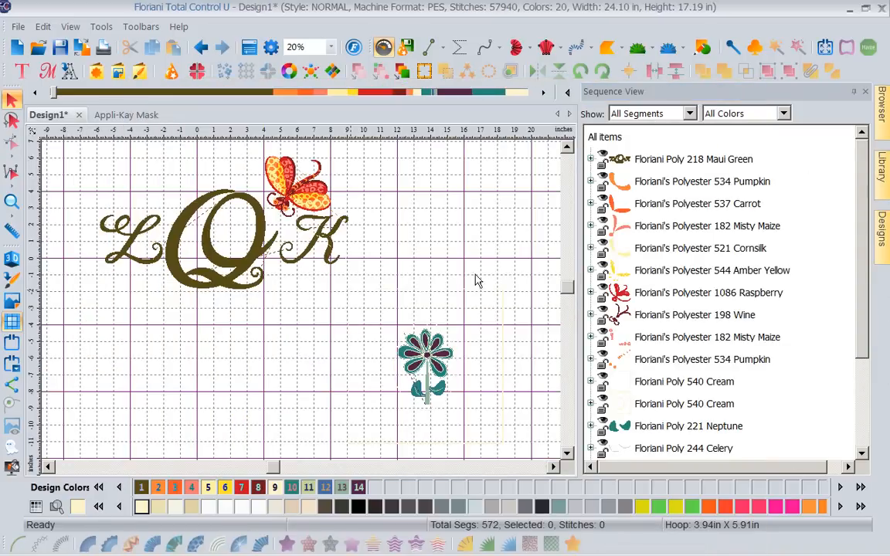